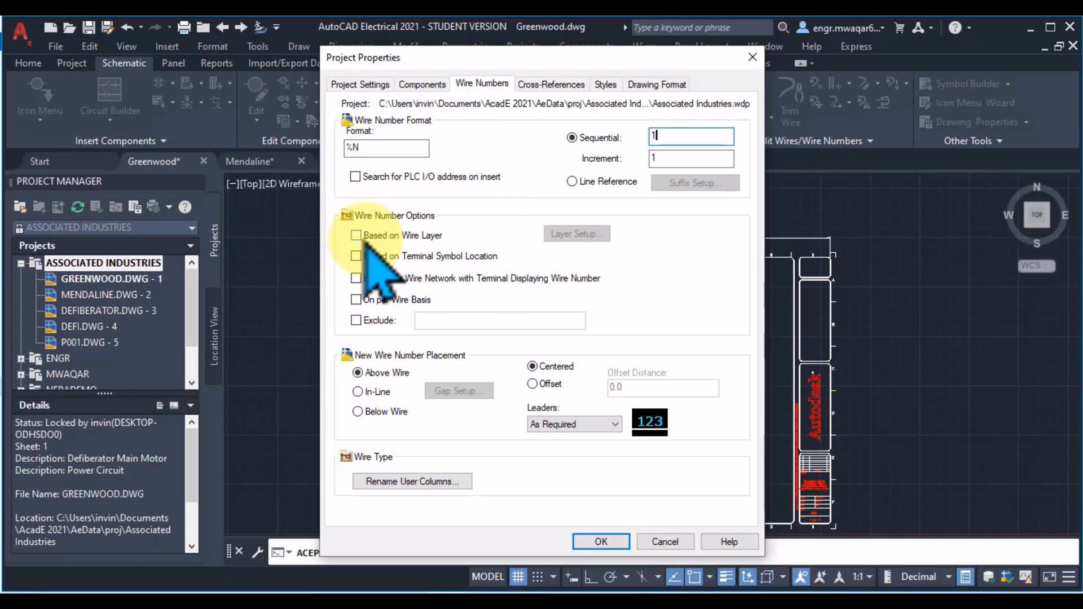
Base wire numbers on layer, adding WIRES* with default %N format starting at 1
left_click(356, 234)
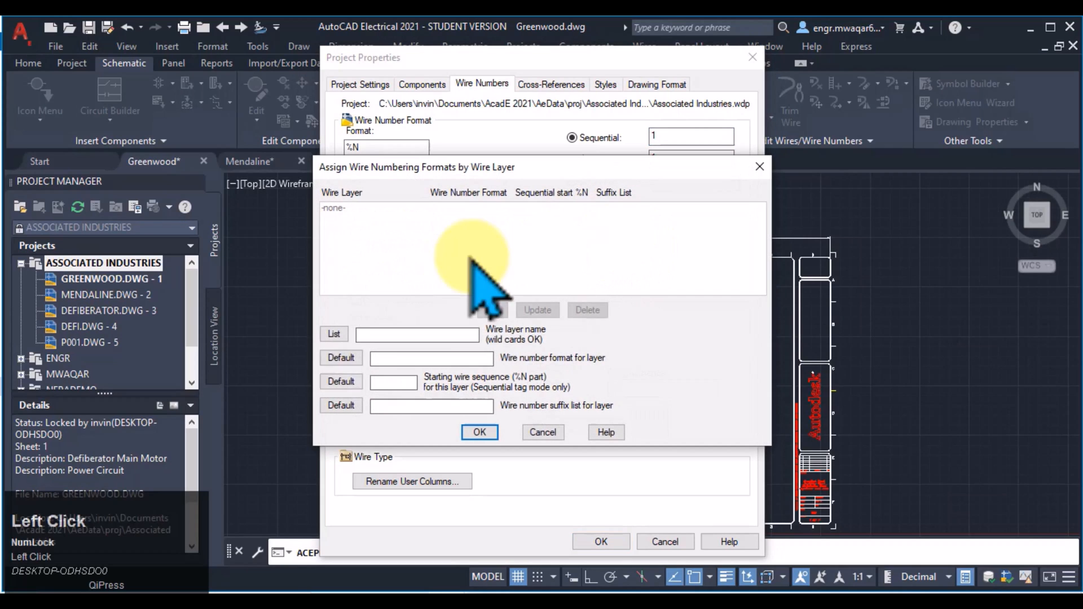
left_click(334, 333)
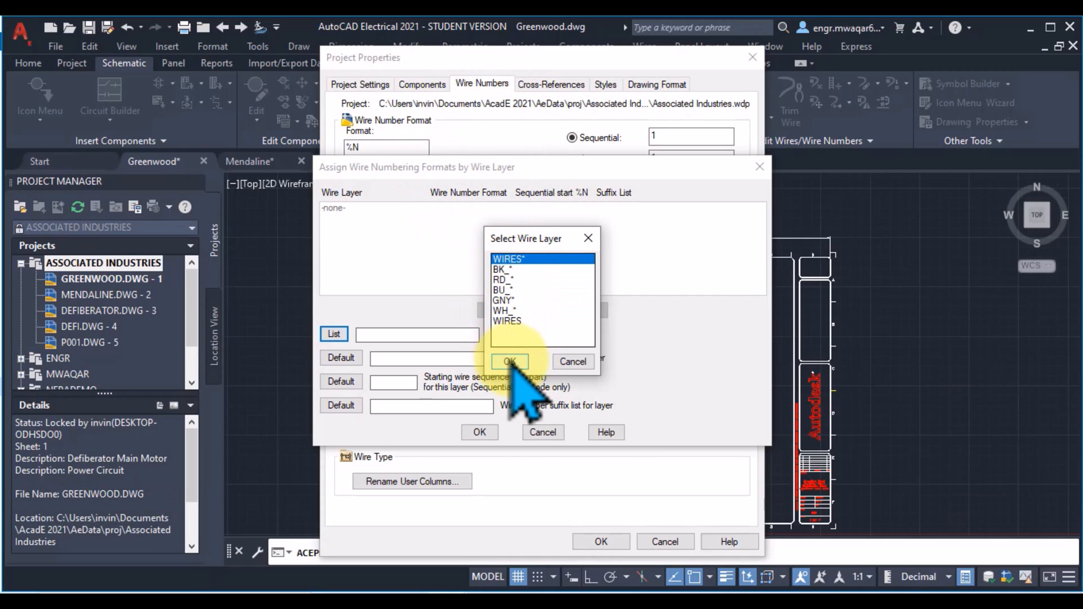
left_click(510, 361)
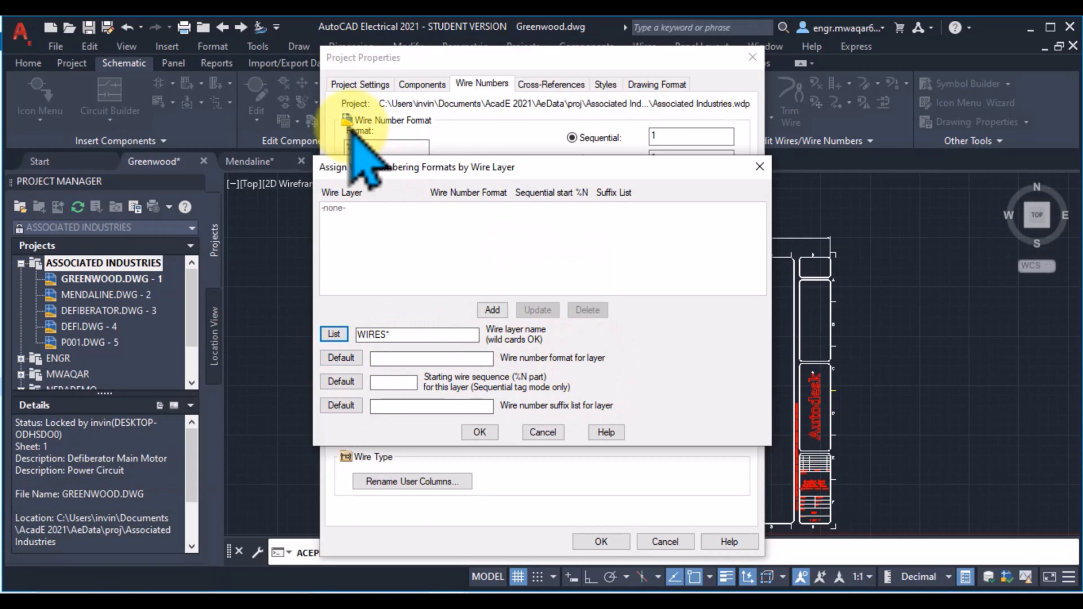
left_click(339, 357)
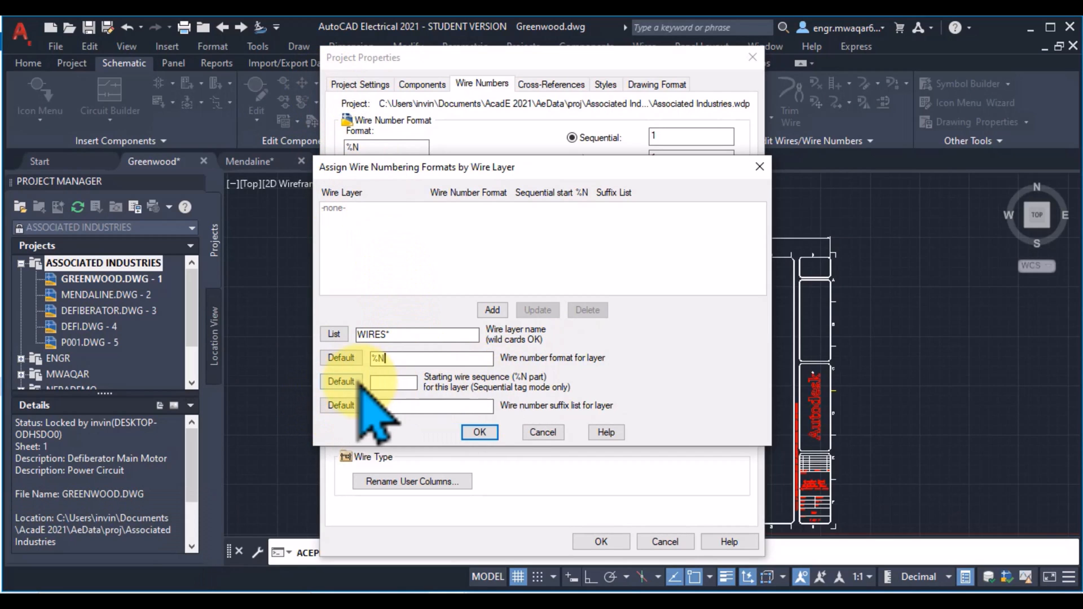
left_click(393, 381)
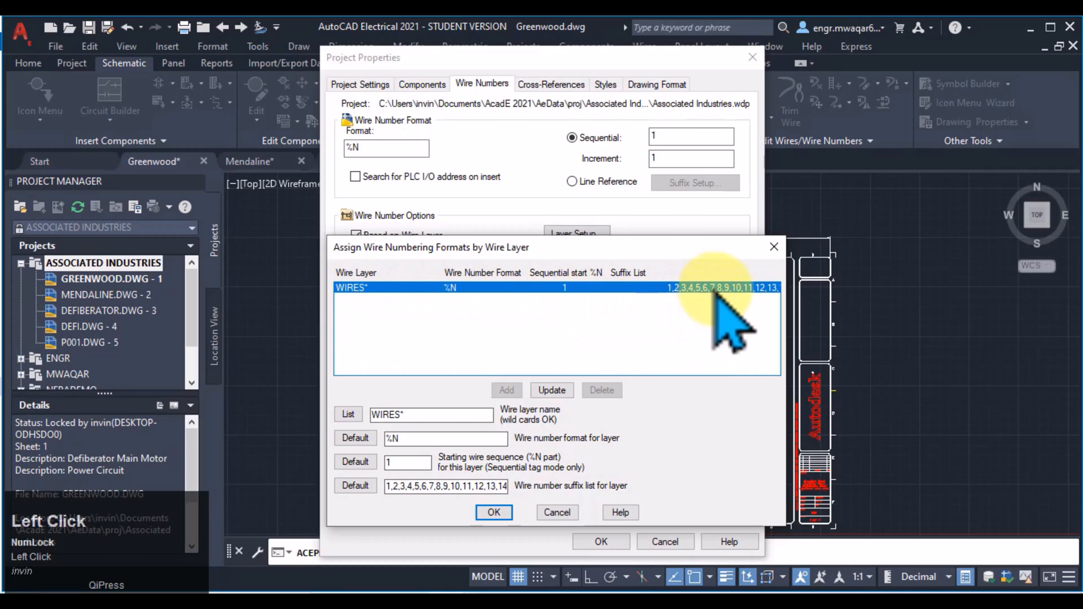
left_click(493, 512)
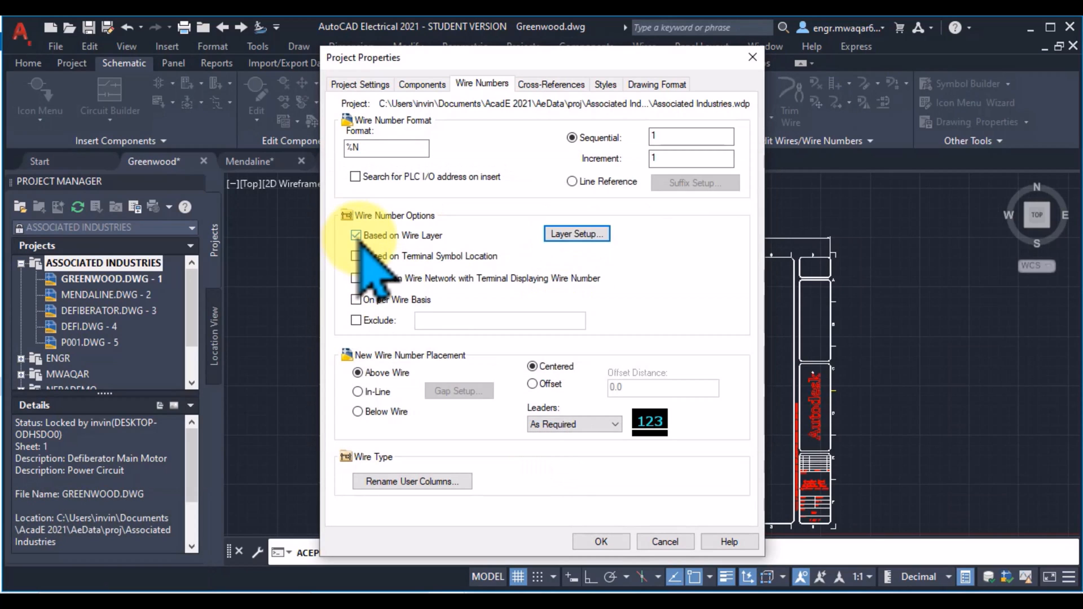
Turn off layer-based numbering, preview In-Line gap setup, then offset numbers below the wire
left_click(356, 235)
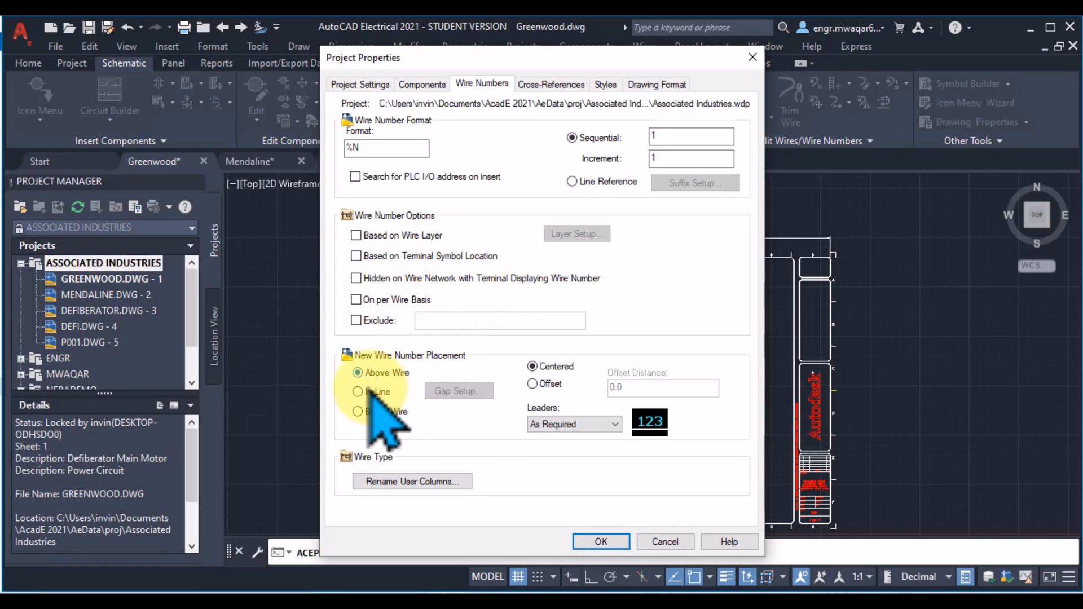
left_click(358, 373)
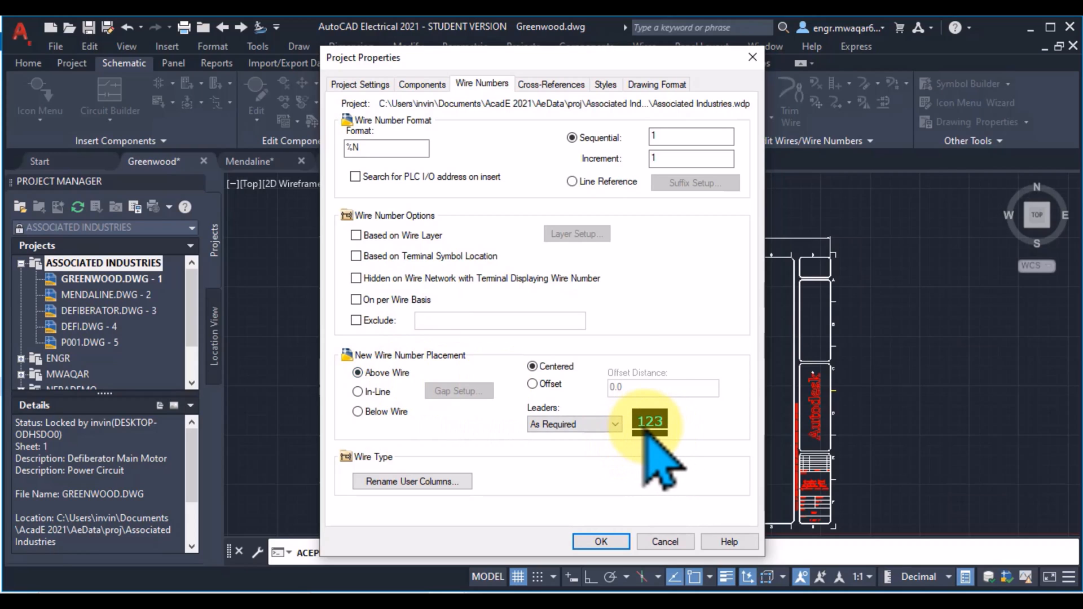
left_click(358, 391)
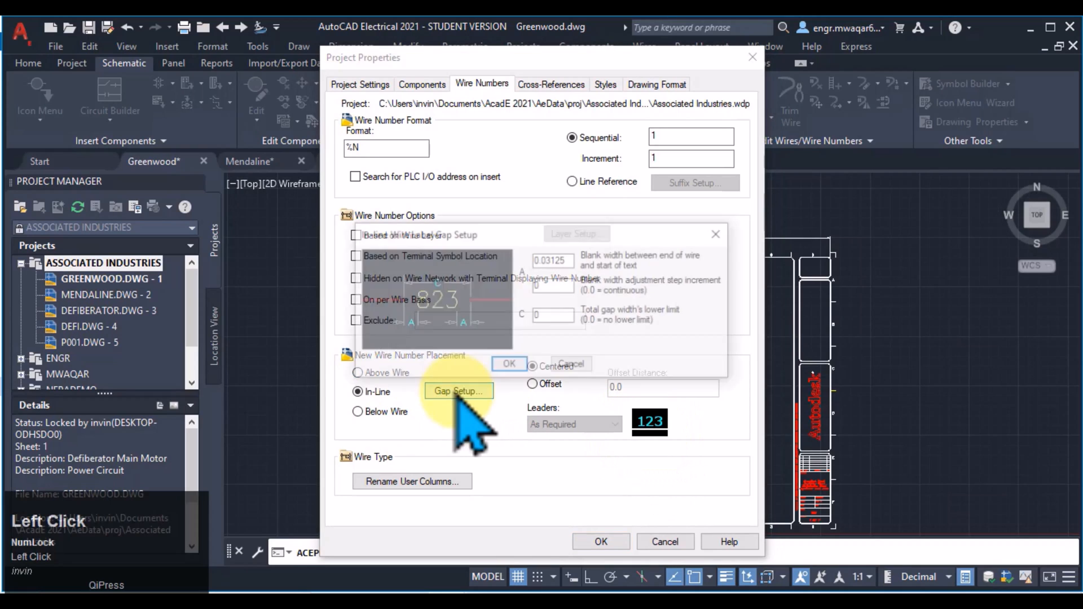
left_click(458, 391)
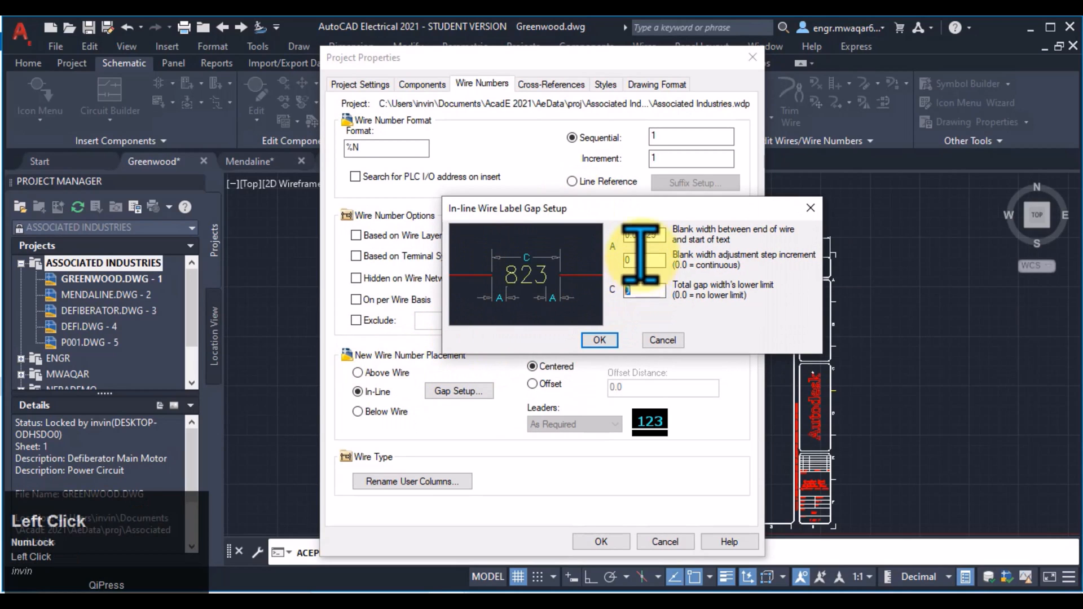
left_click(598, 340)
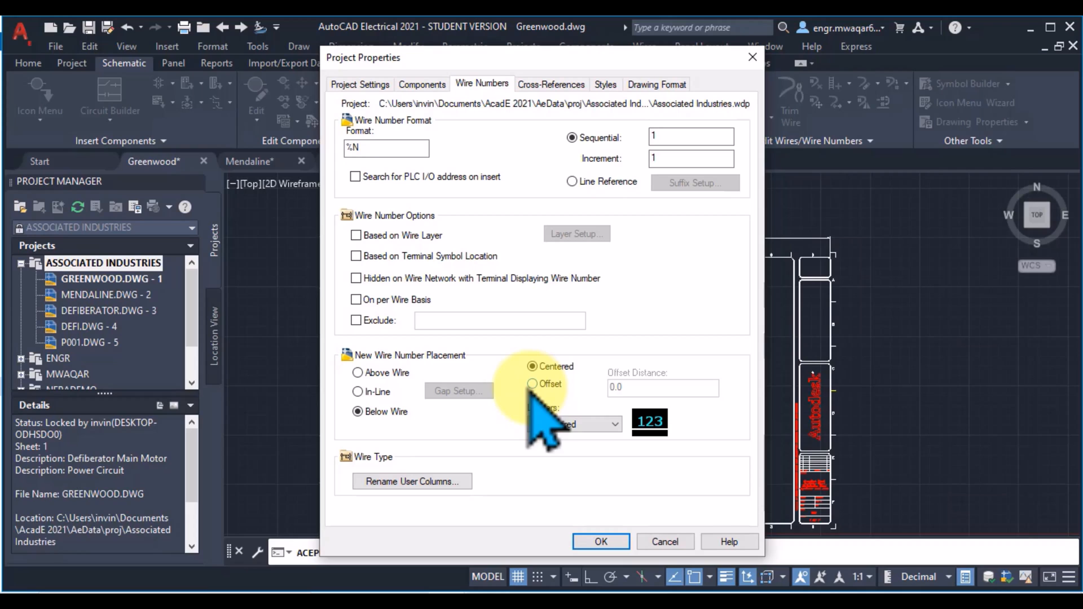
left_click(532, 384)
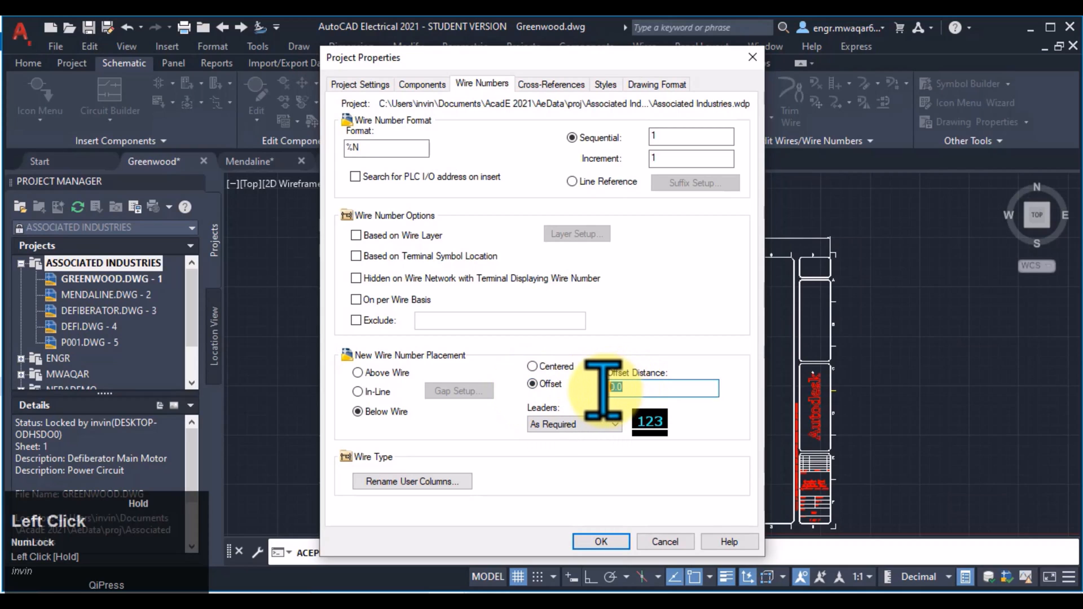
left_click(656, 84)
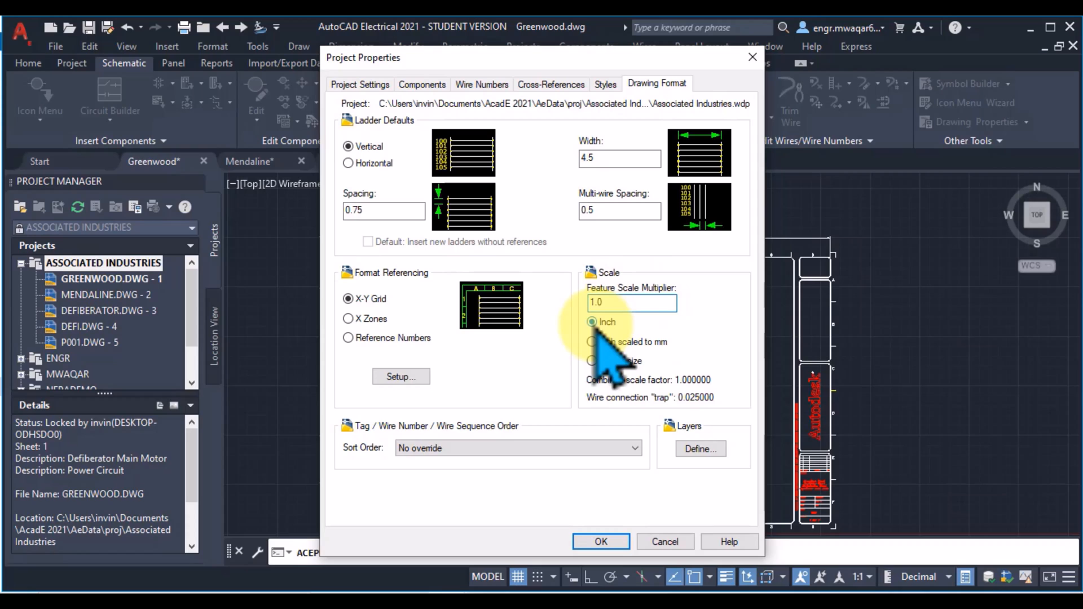
Set the drawing format scale to Inch with a 1.0 feature scale multiplier
left_click(630, 303)
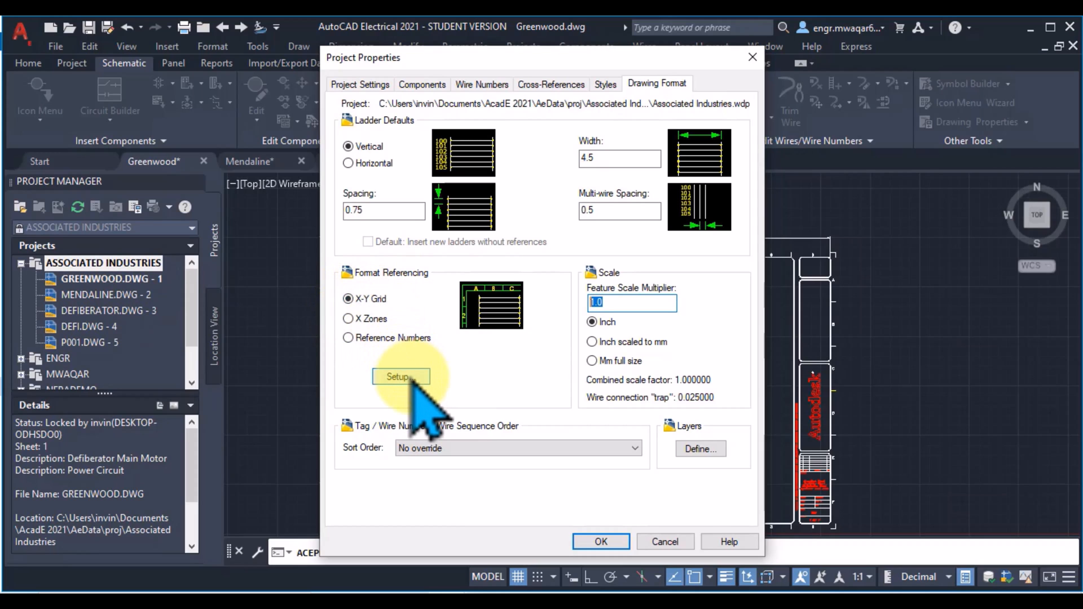
Set the X-Y grid horizontal and vertical spacing to 2.0
left_click(401, 376)
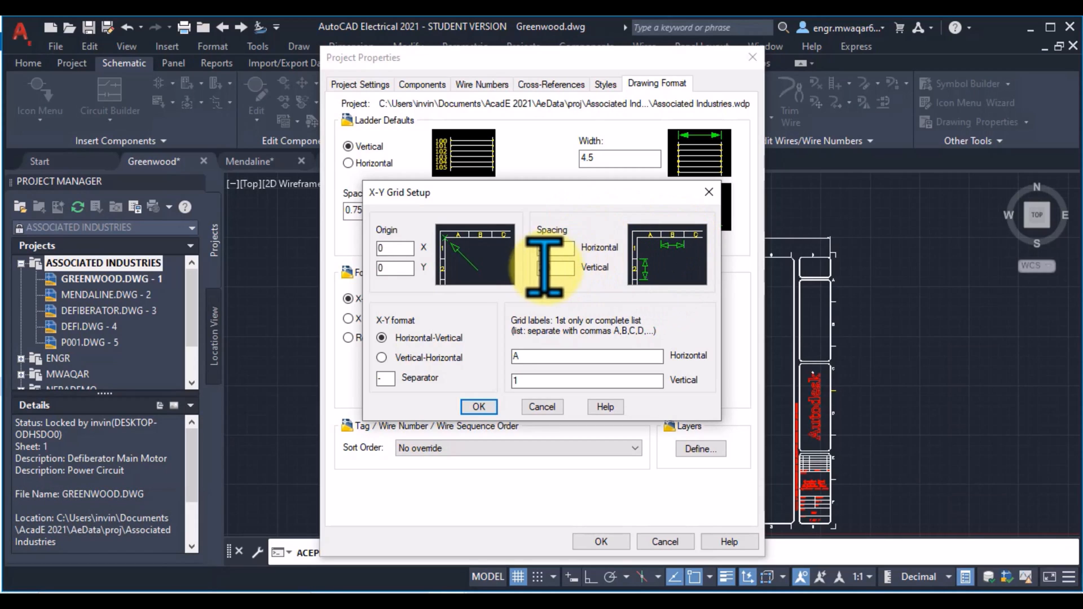
left_click(554, 268)
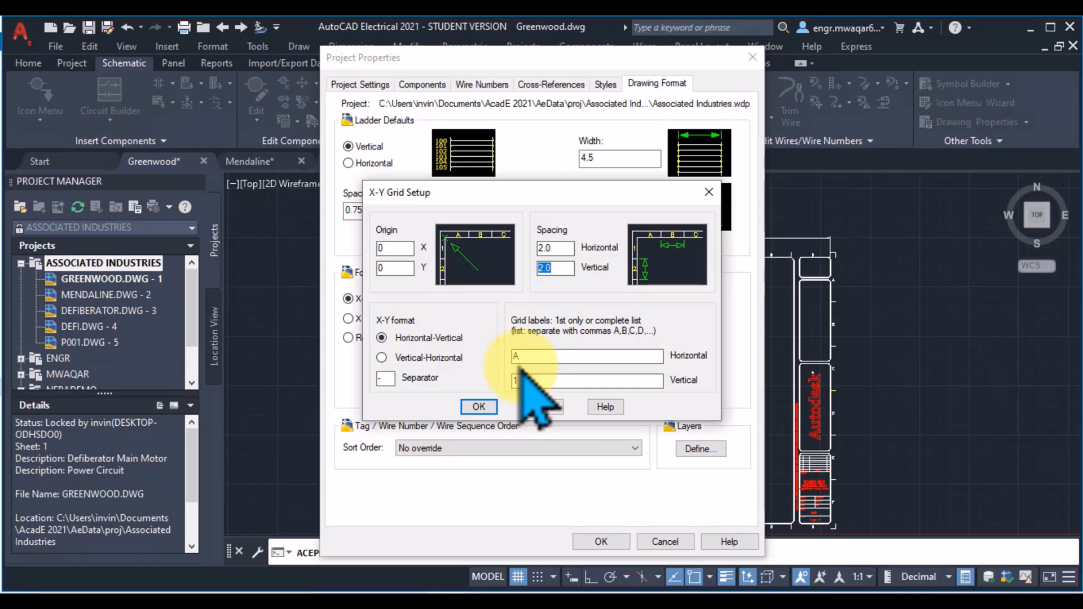
left_click(586, 355)
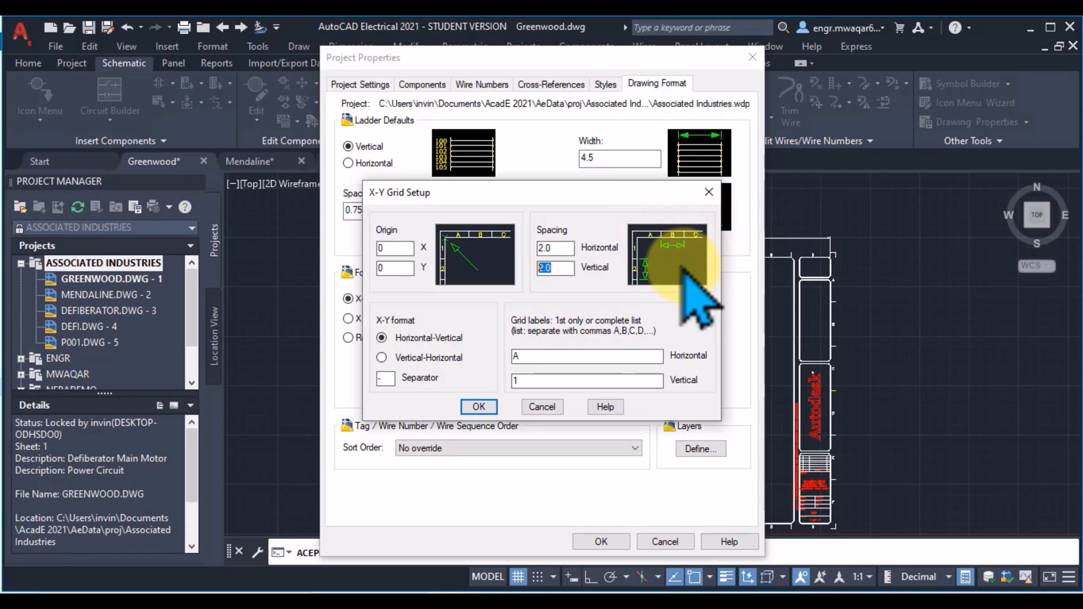
mouse_move(649, 298)
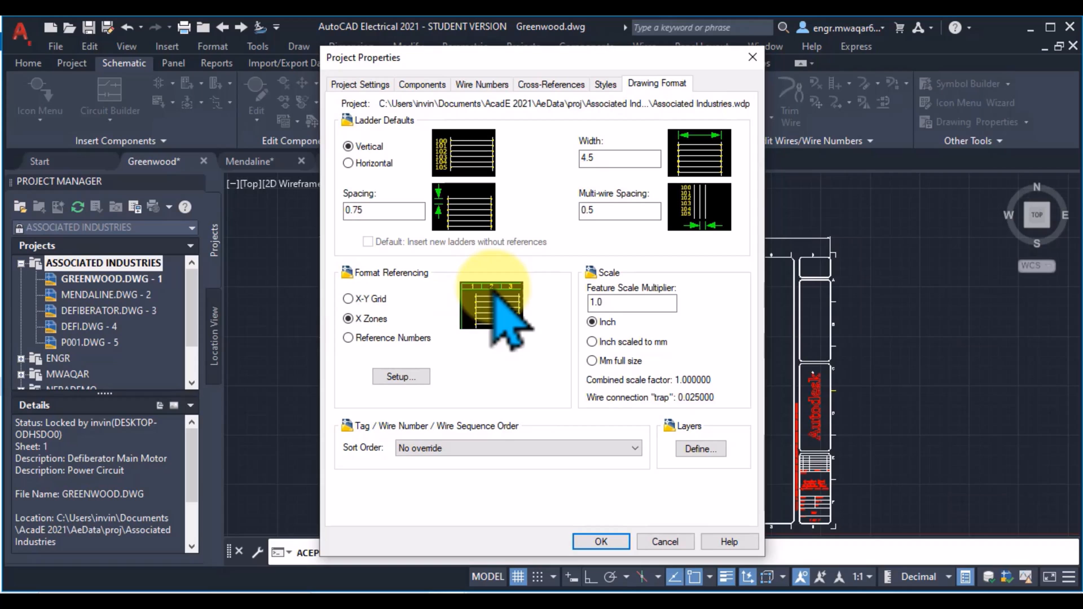
mouse_move(515, 329)
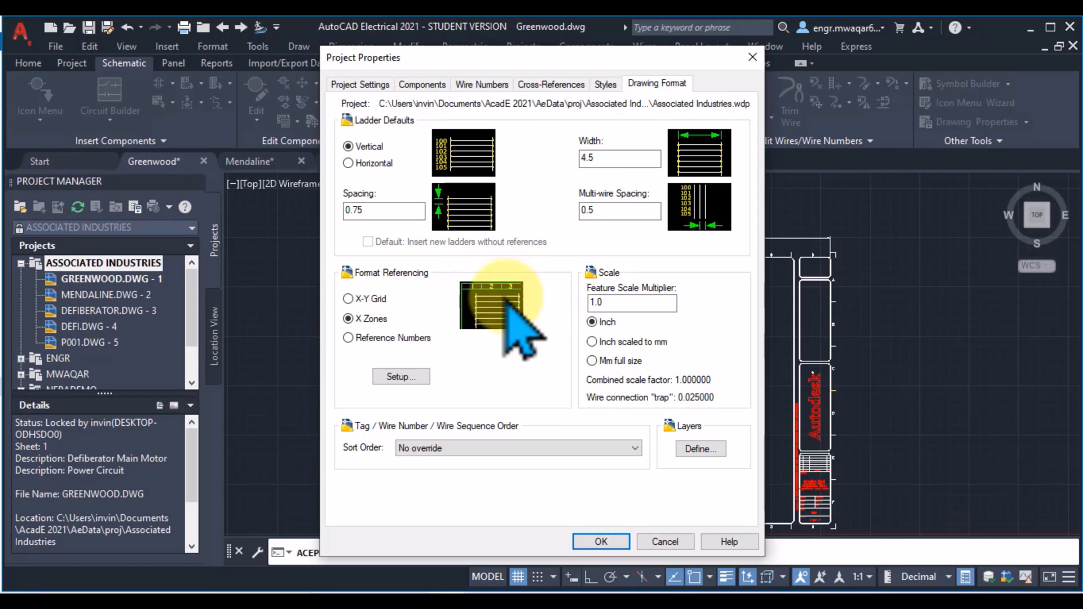
Review the X Zones setup (2.0 spacing, label 1) and cancel it
left_click(401, 376)
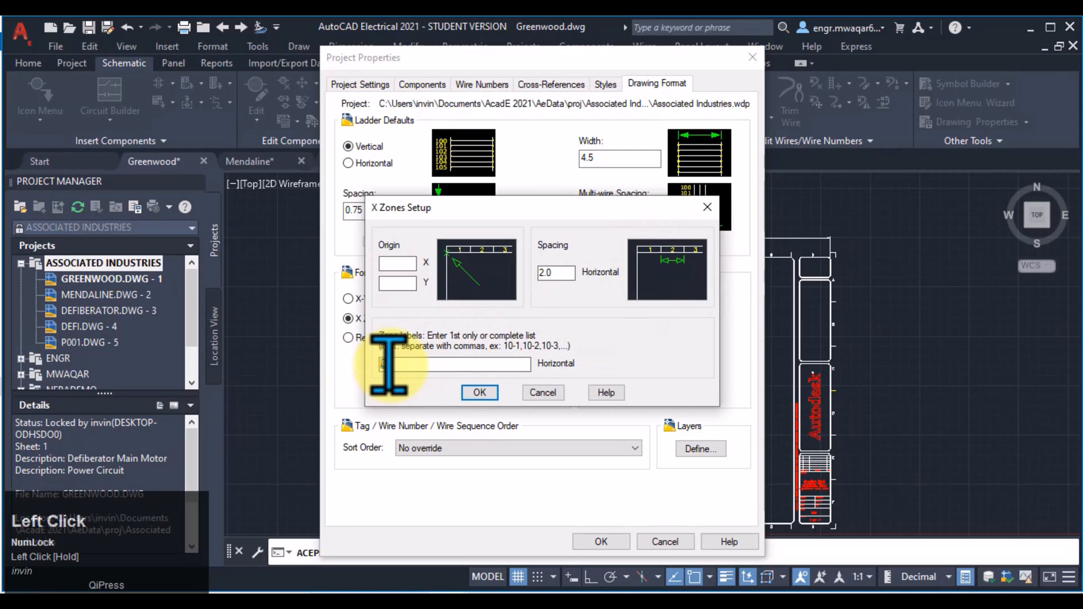
type("A")
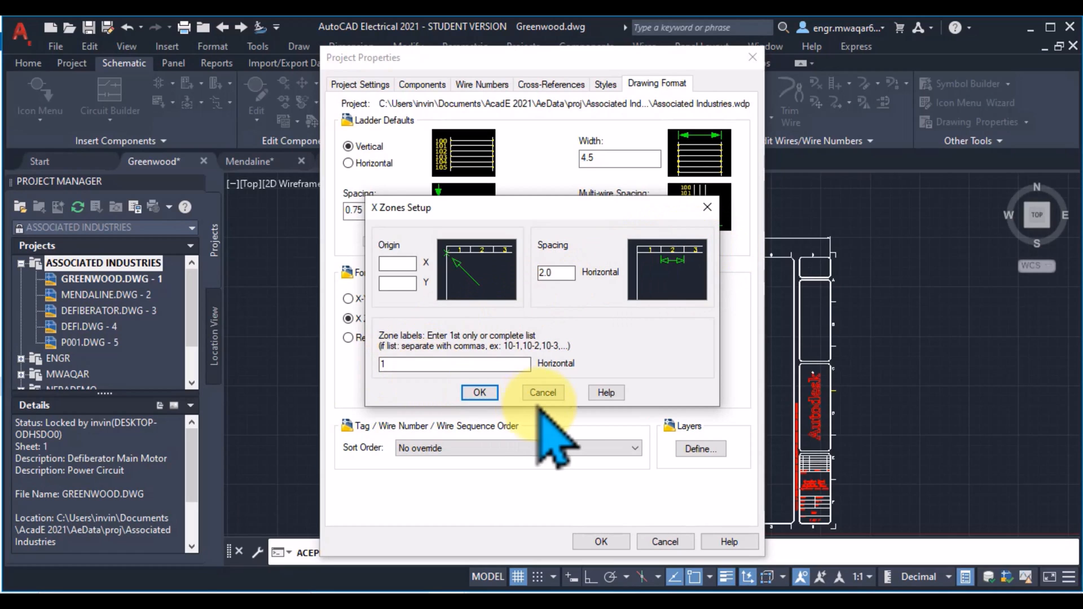
left_click(543, 393)
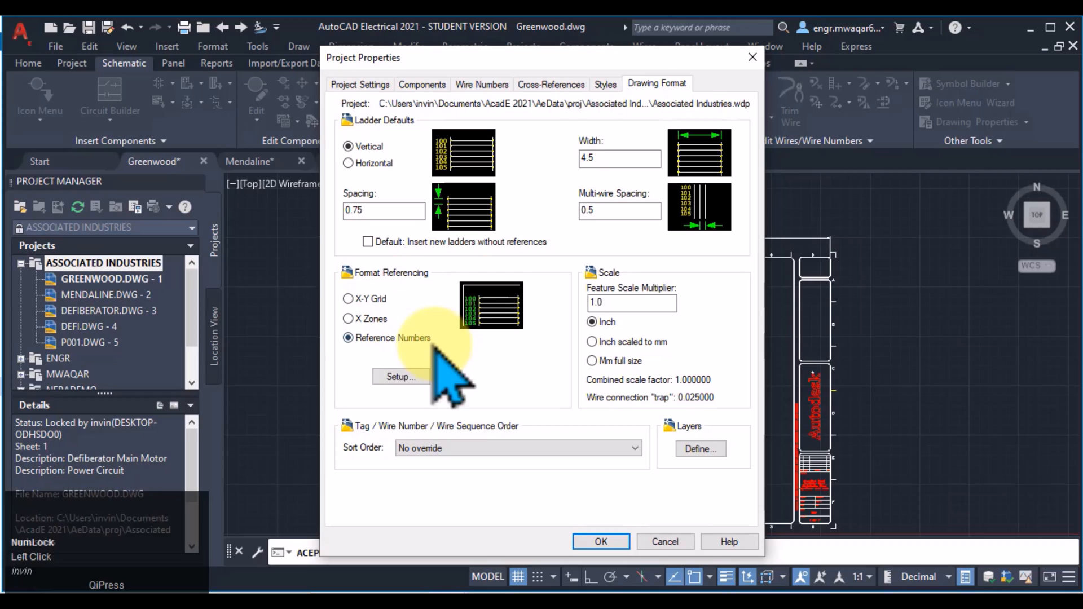
Preview the 'Numbers and ruling' and 'Sheet and numbers' line reference styles, then close
left_click(401, 376)
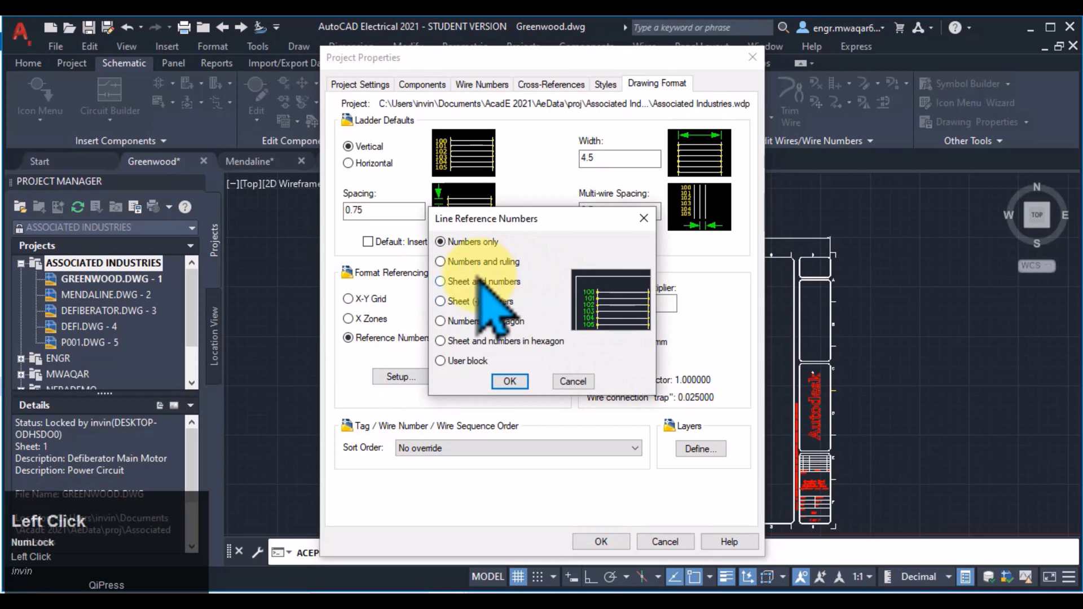
mouse_move(460, 384)
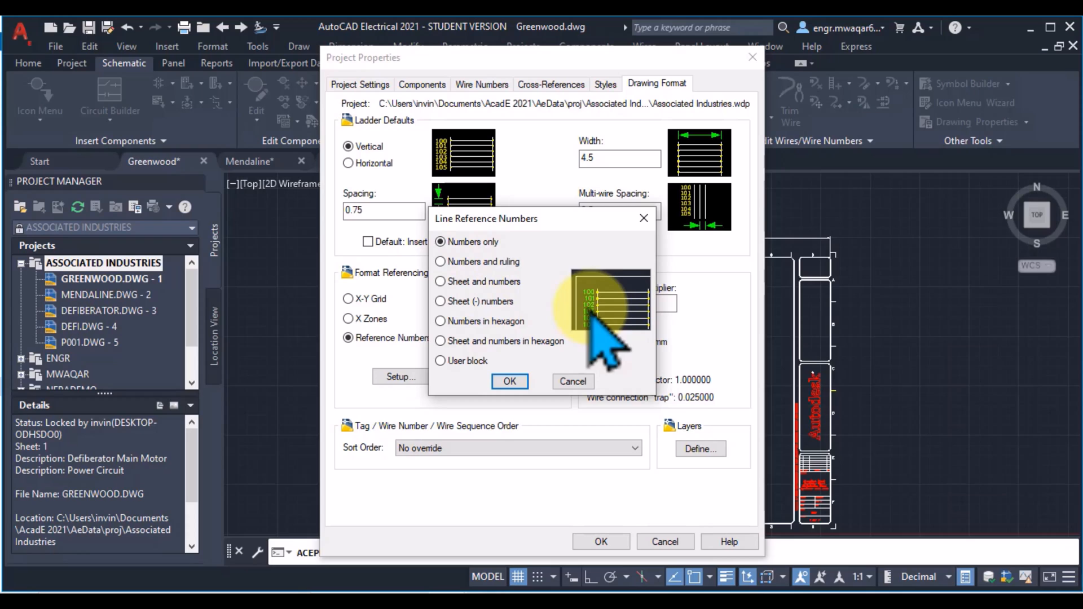
mouse_move(598, 325)
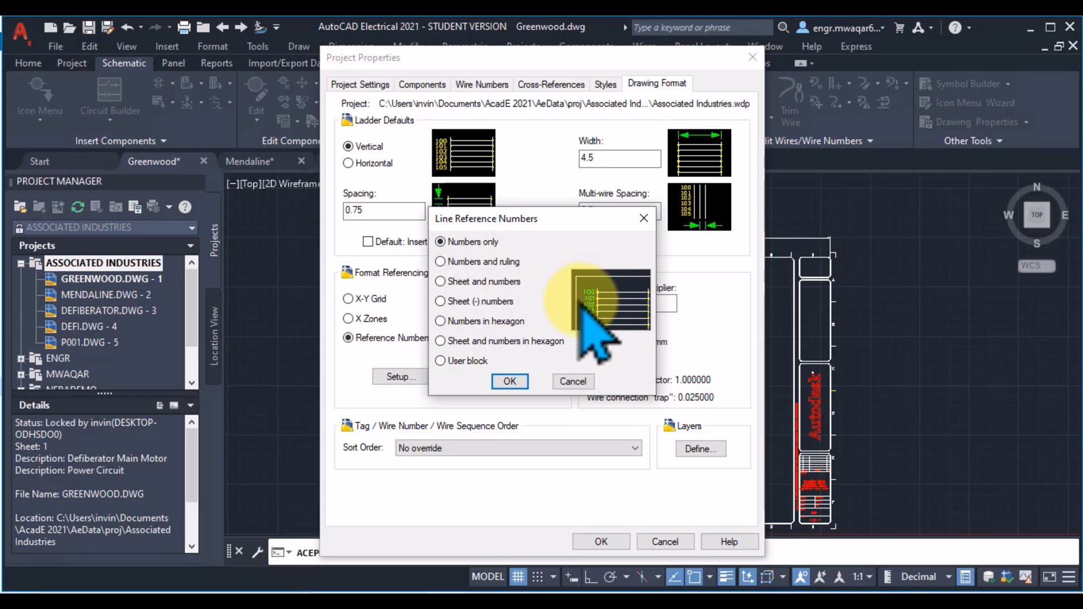
left_click(440, 262)
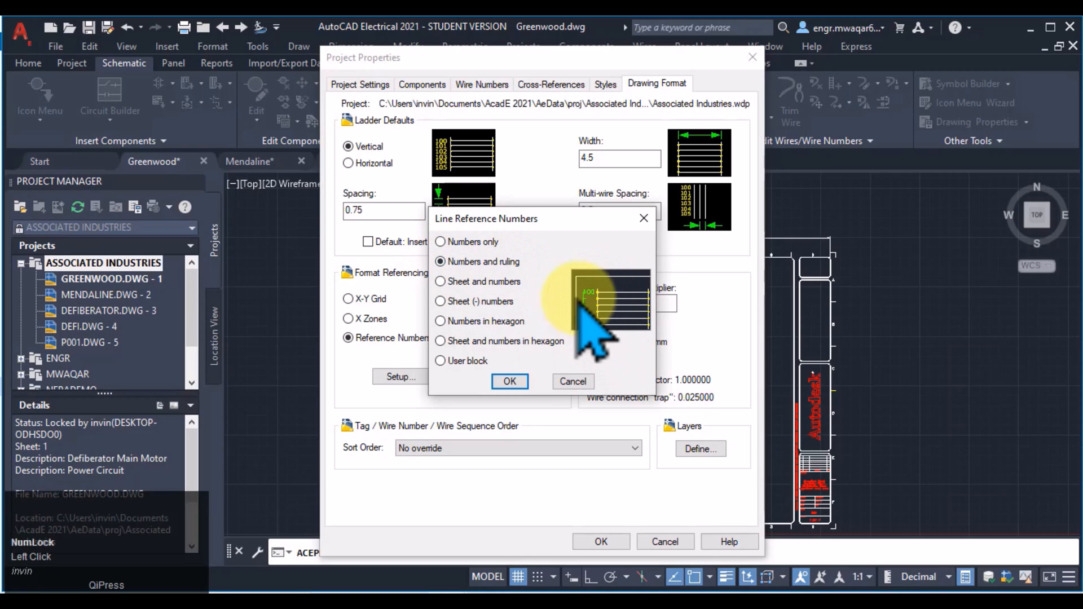
left_click(440, 281)
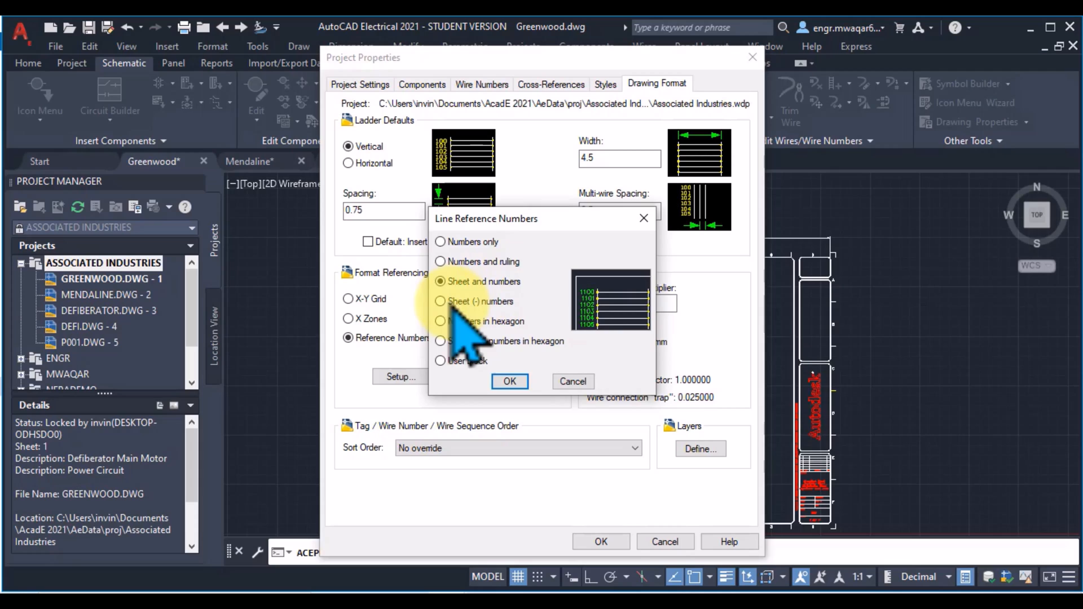
left_click(509, 382)
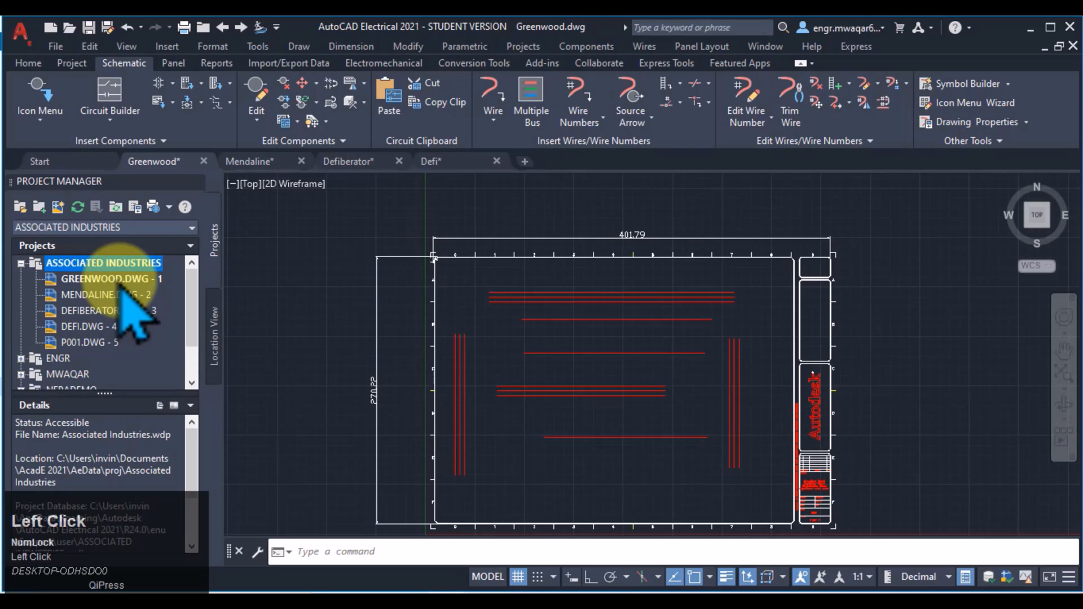
Open GREENWOOD.DWG drawing properties and review its Wire Numbers and Drawing Format tabs
right_click(104, 278)
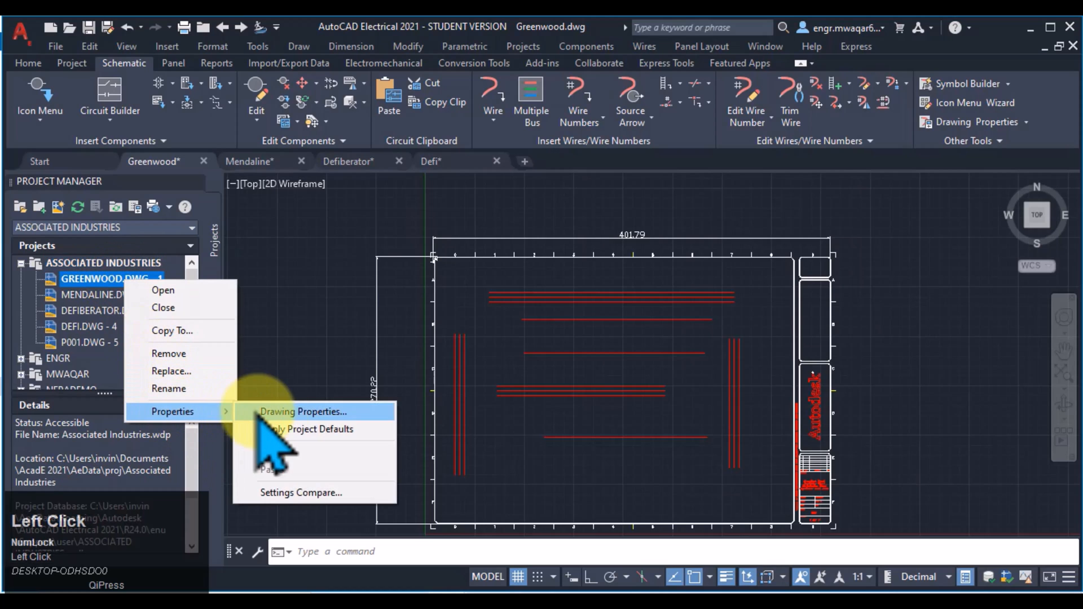
left_click(302, 412)
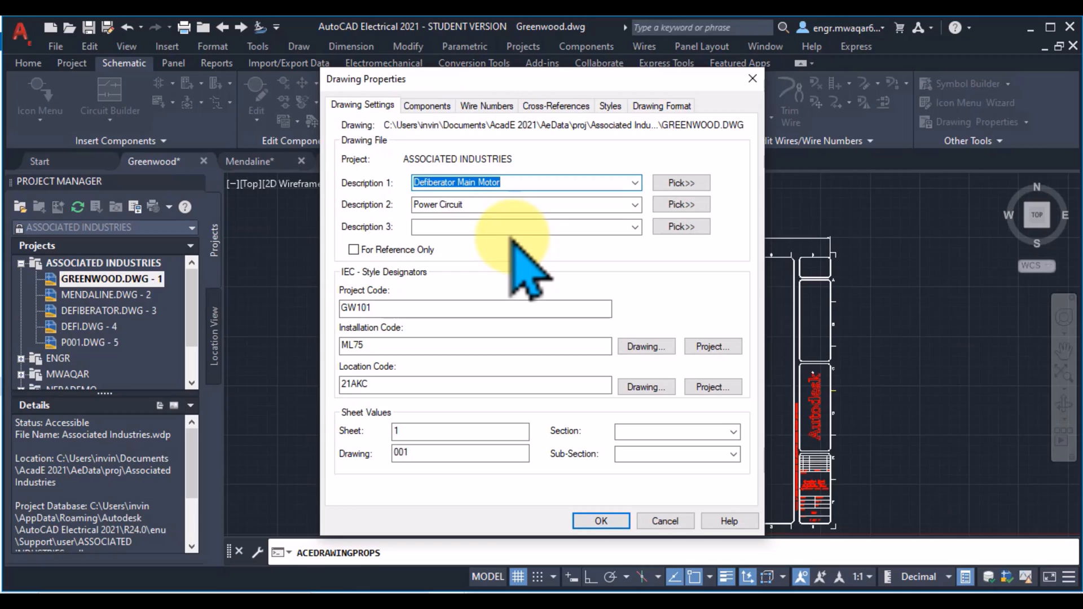
left_click(486, 105)
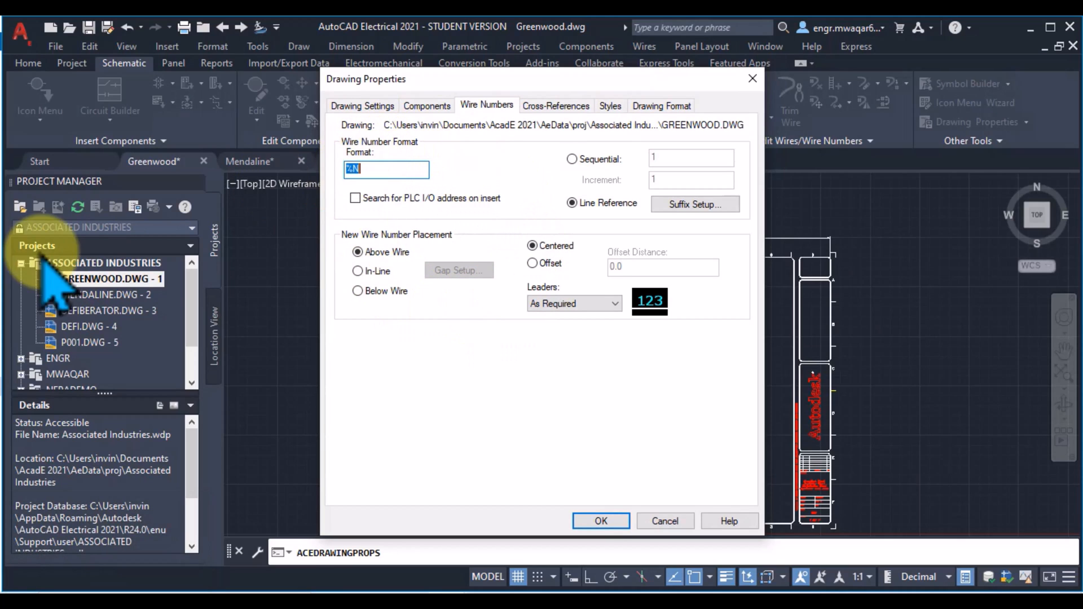
left_click(661, 105)
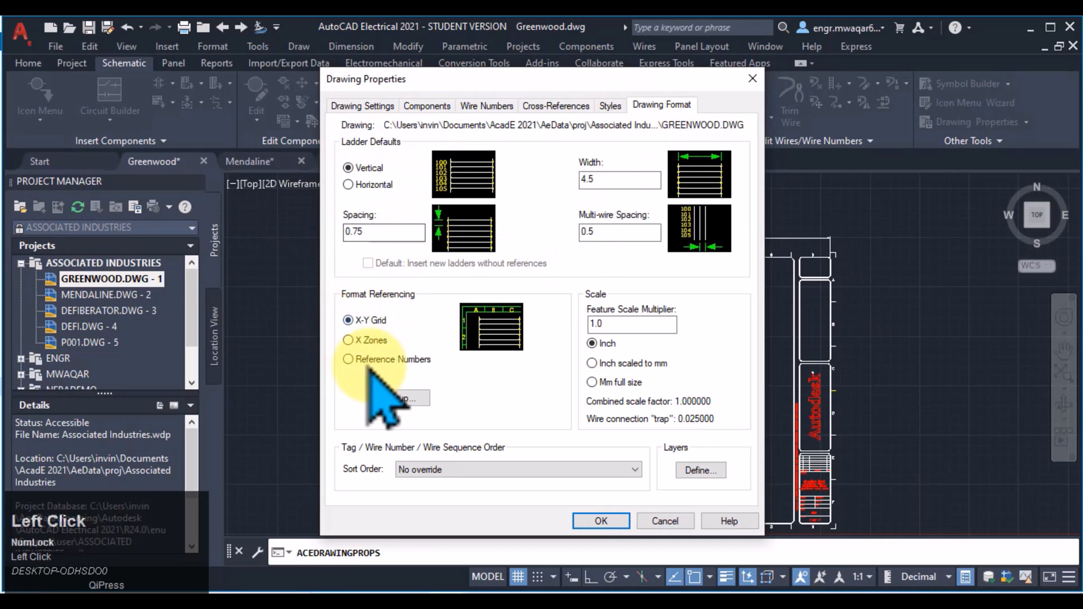
Check Greenwood's X-Y Grid Setup (origin 9.6, 277.5) and dismiss it
left_click(399, 399)
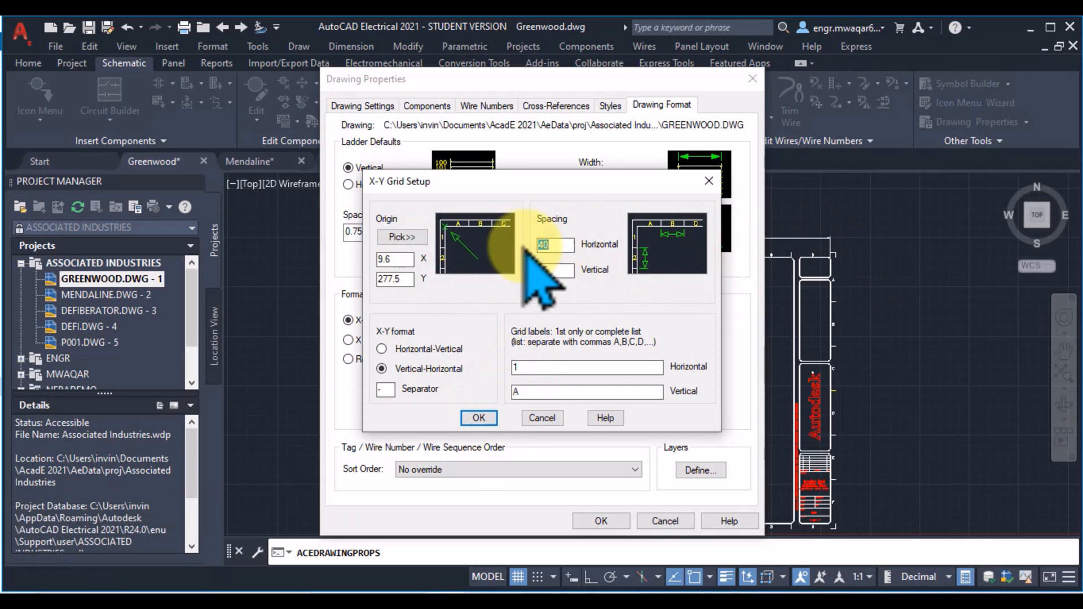
left_click(545, 270)
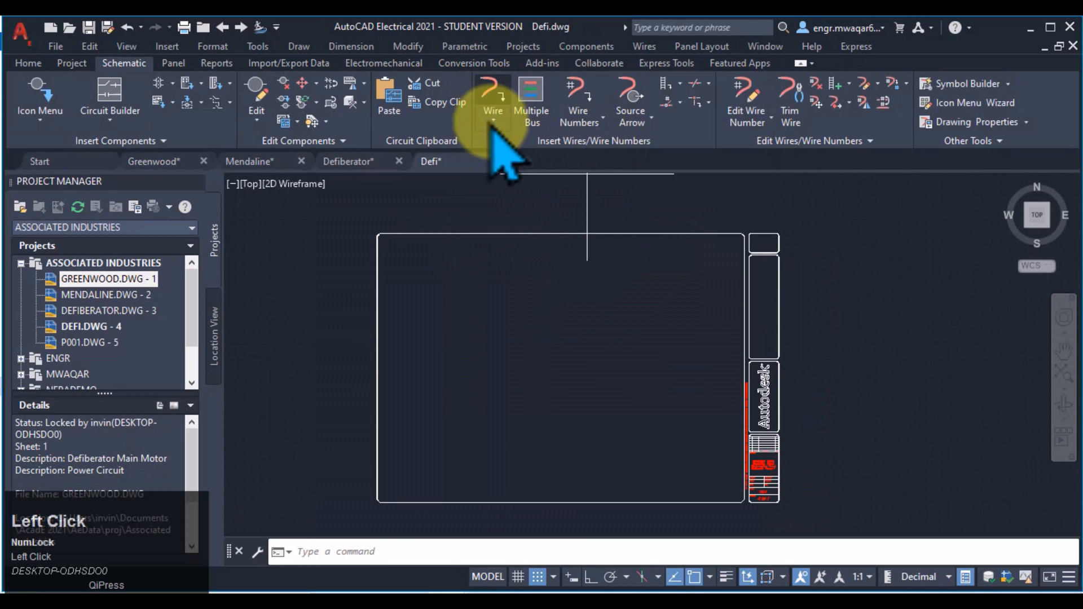
Draw five horizontal wires and a vertical wire at the left in Defi.dwg
left_click(493, 96)
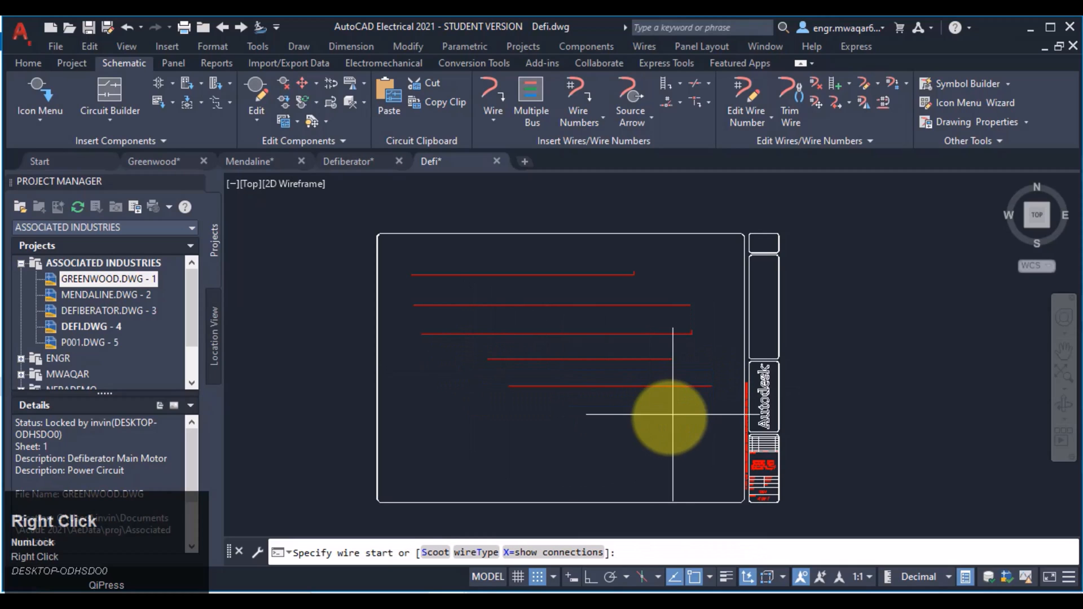
left_click(668, 416)
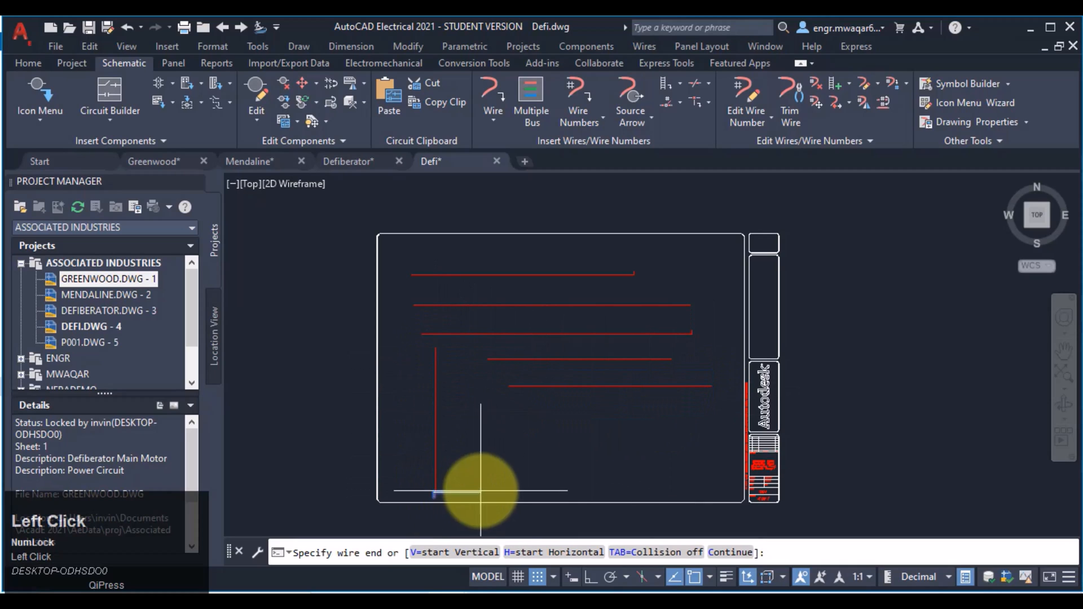
Set DEFI.DWG's drawing wire numbering to Sequential
right_click(90, 326)
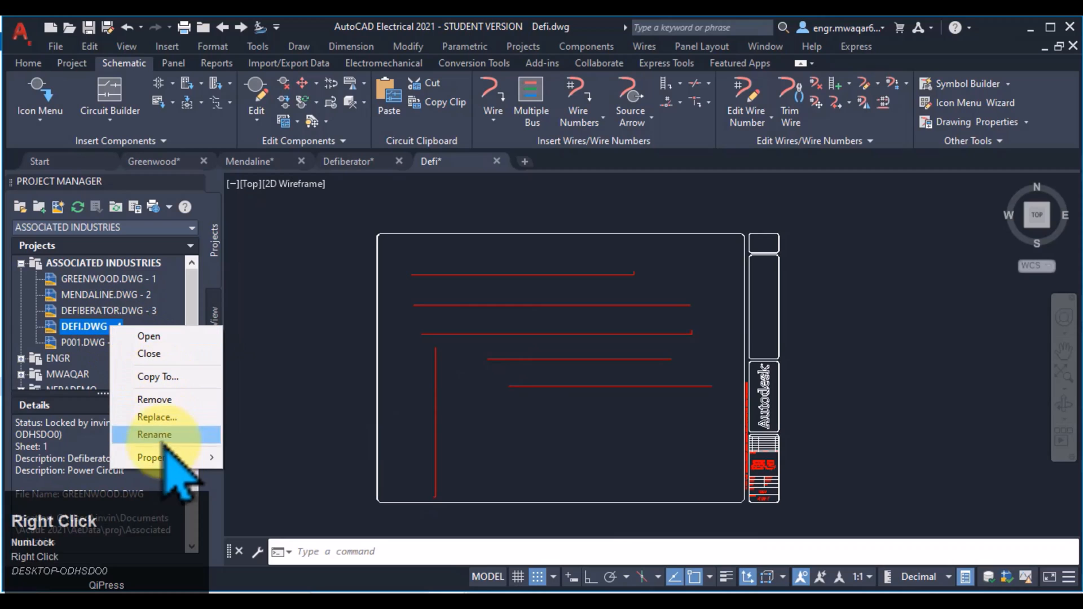
left_click(156, 458)
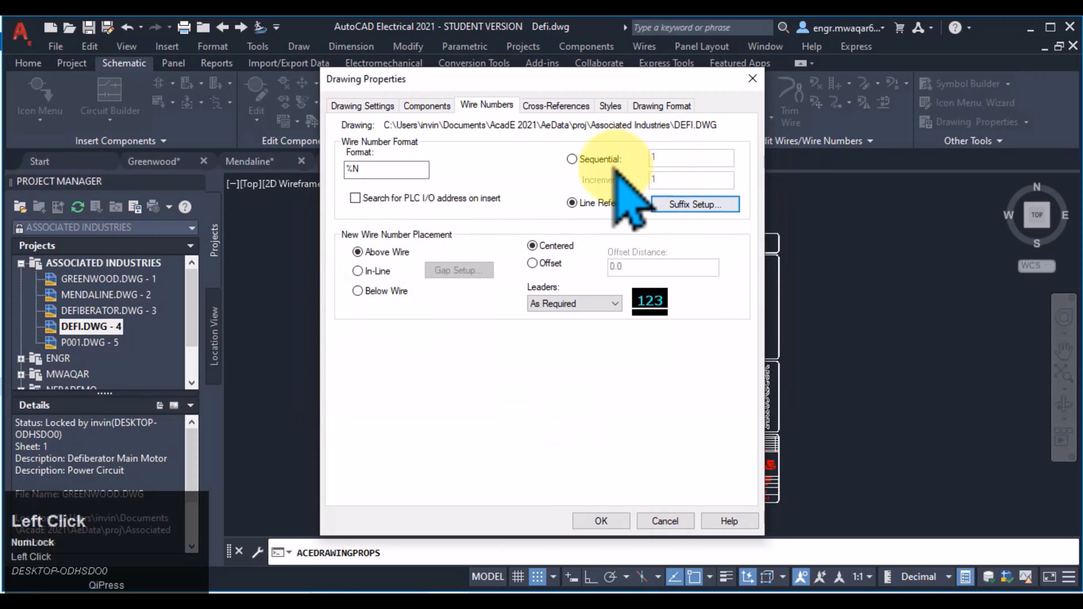
left_click(572, 159)
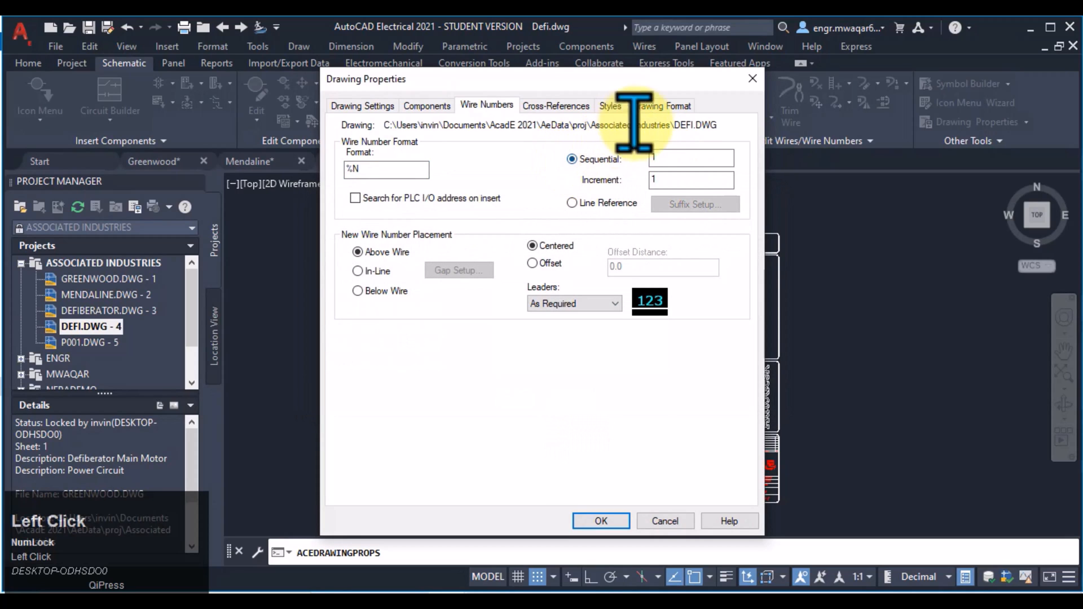
Review Defi's X-Y Grid Setup on the Drawing Format tab
left_click(662, 106)
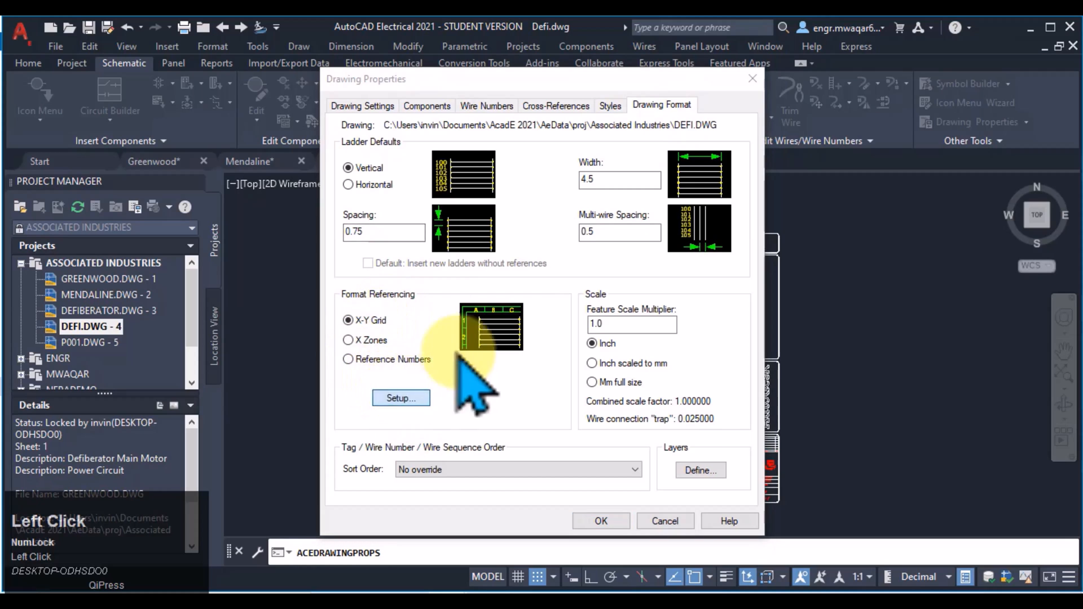
left_click(599, 520)
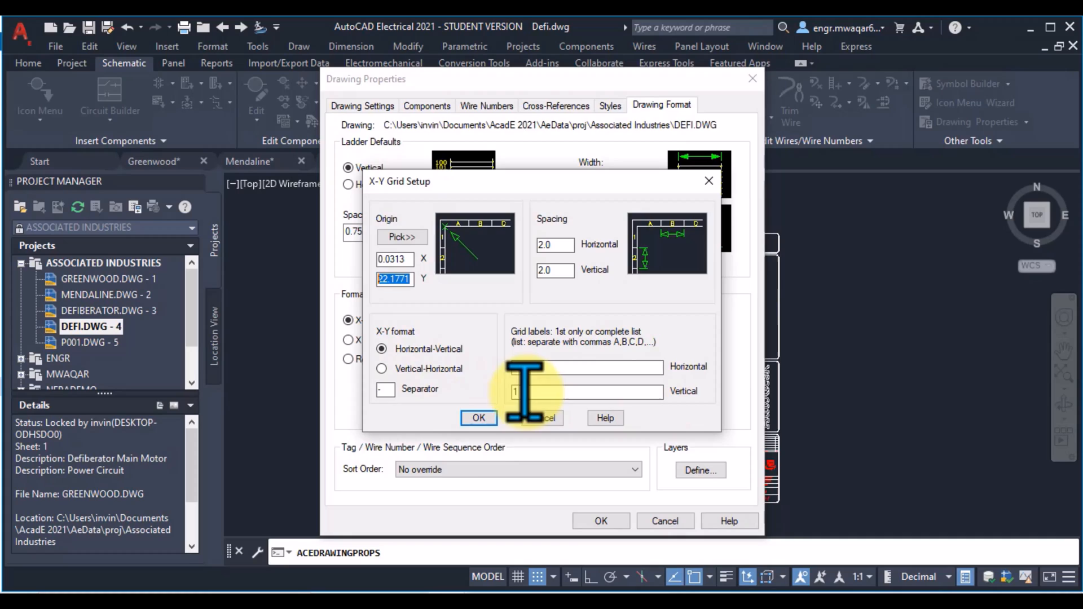
left_click(478, 418)
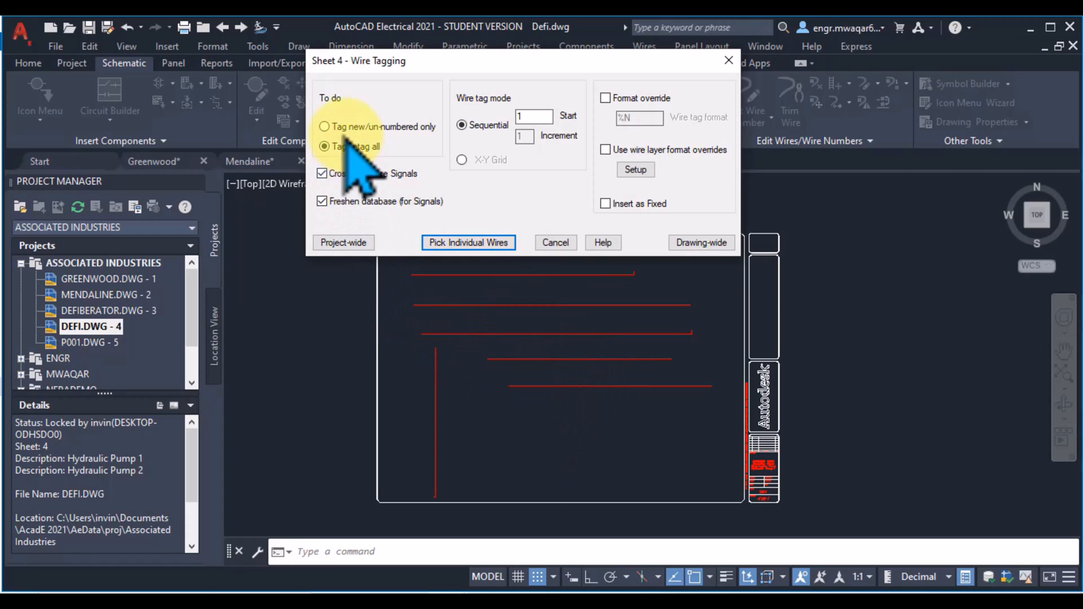
Set Wire Tagging to Tag/retag all with sequential numbering from Start 1, Increment 1
left_click(325, 127)
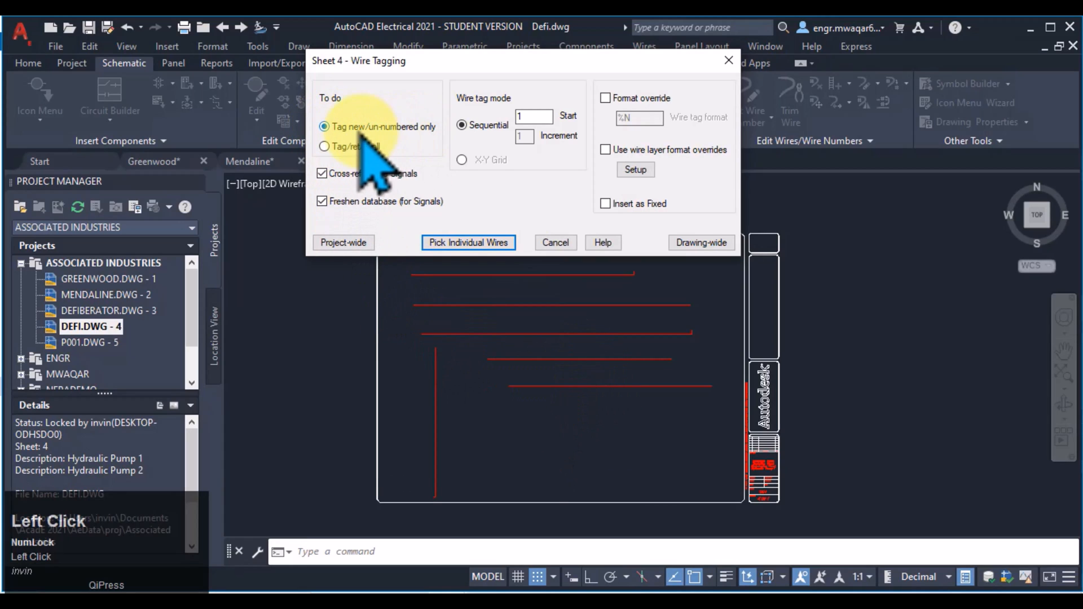
mouse_move(473, 414)
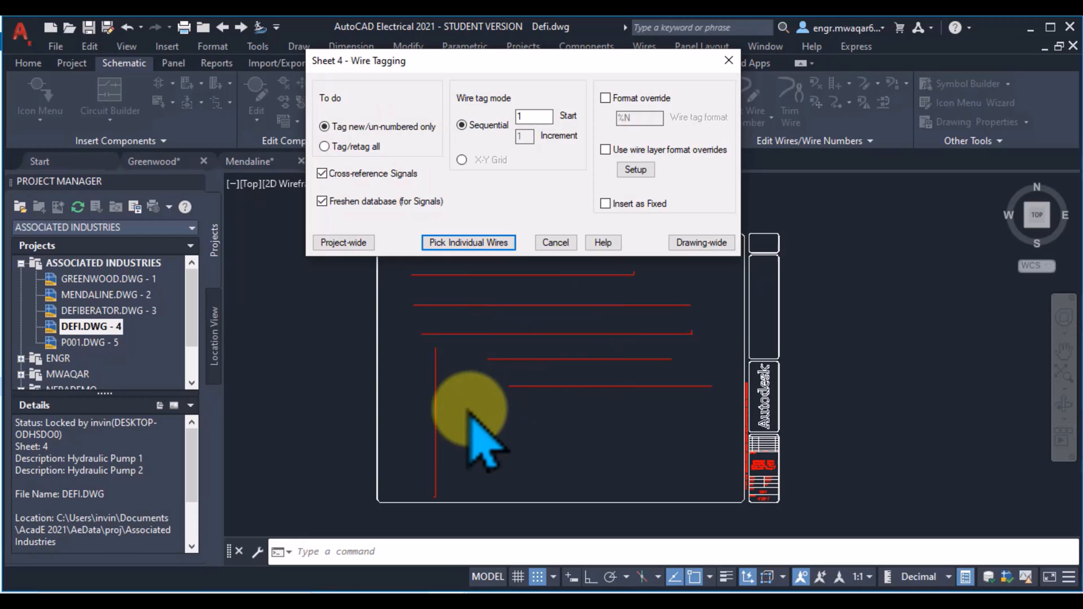
mouse_move(360, 187)
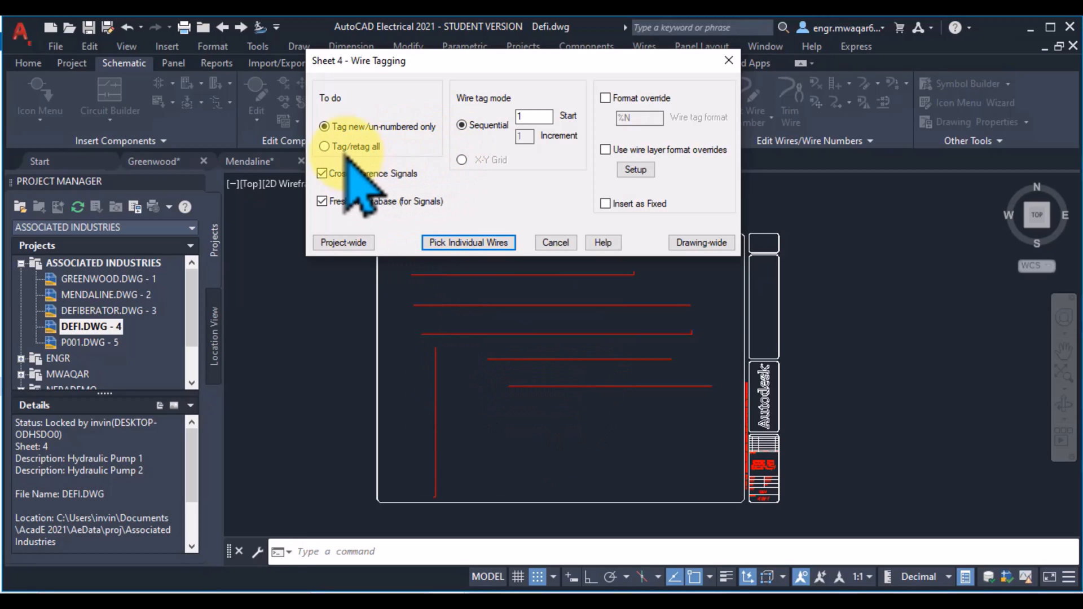
left_click(324, 146)
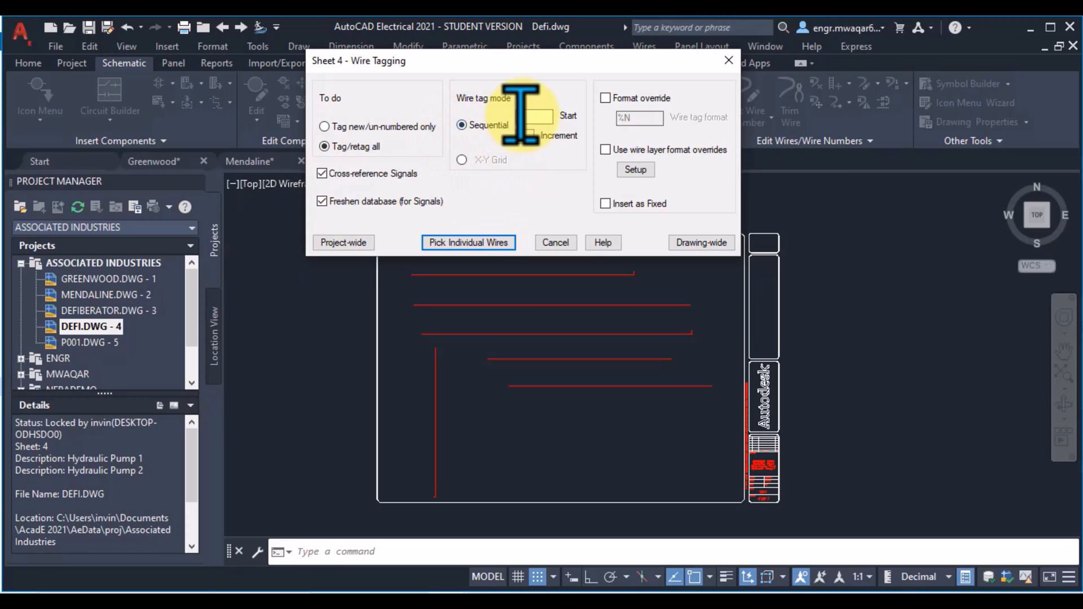
left_click(461, 159)
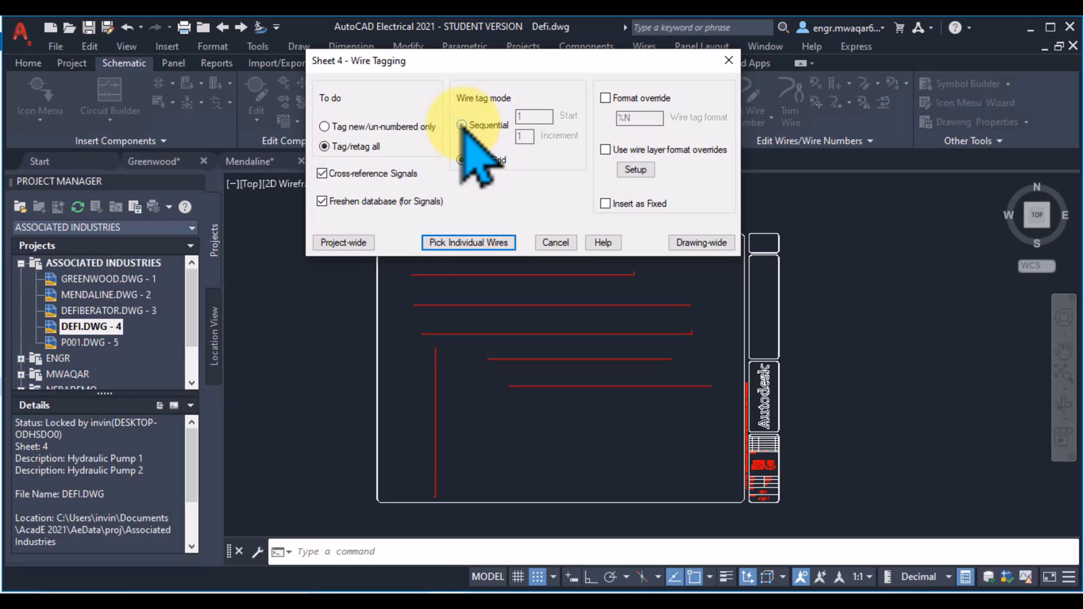
left_click(461, 125)
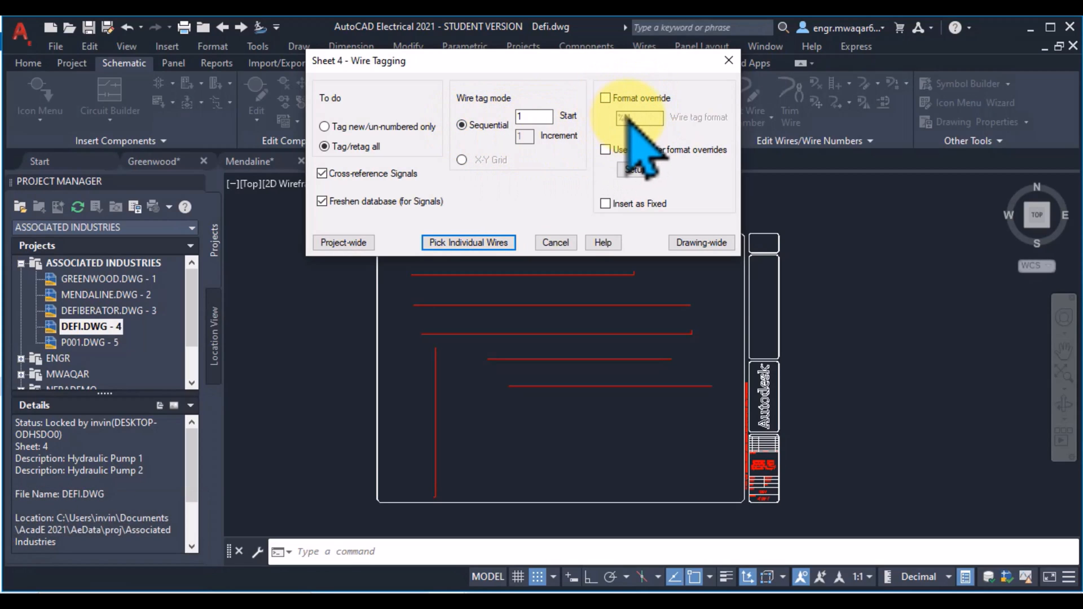
left_click(606, 98)
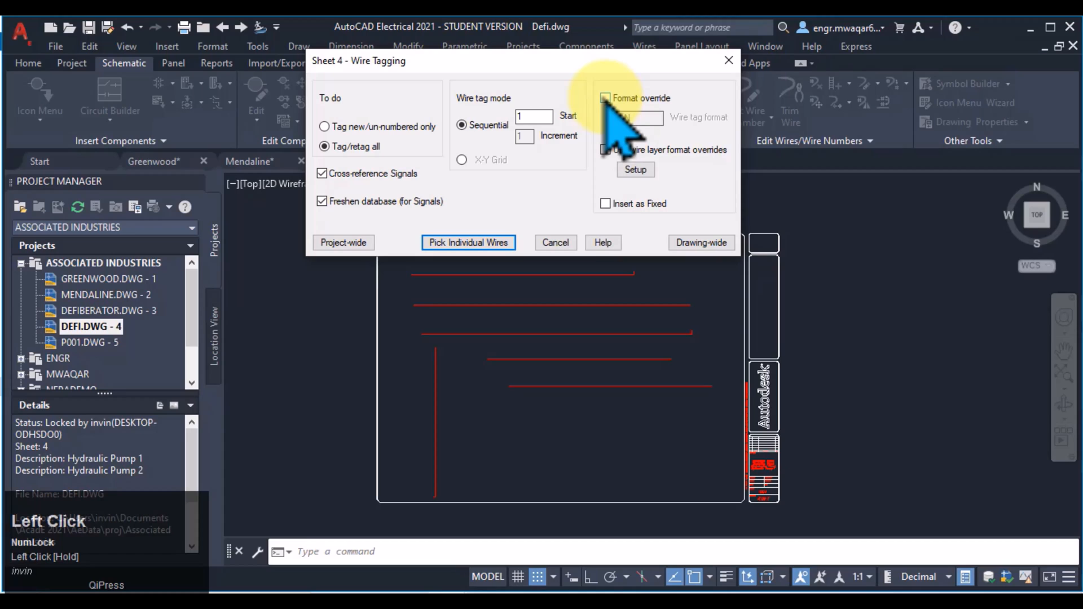
left_click(605, 98)
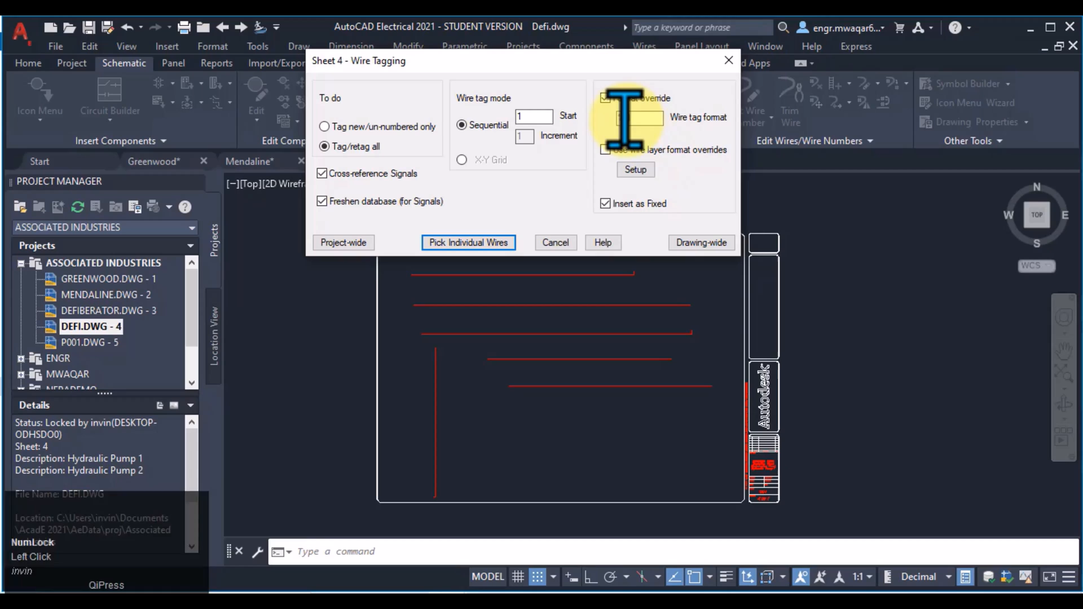
left_click(606, 98)
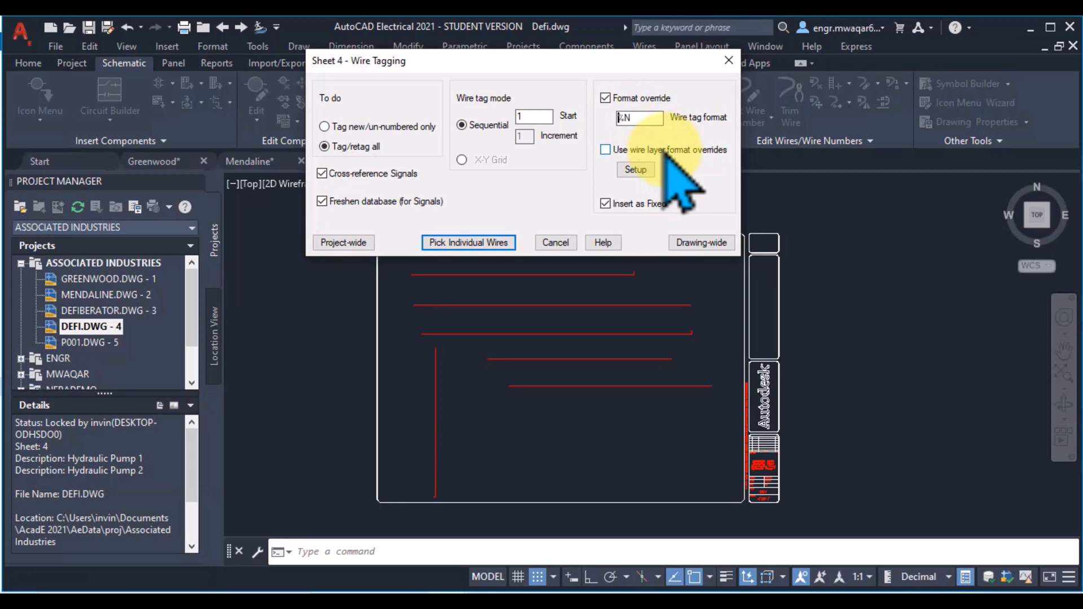
left_click(605, 97)
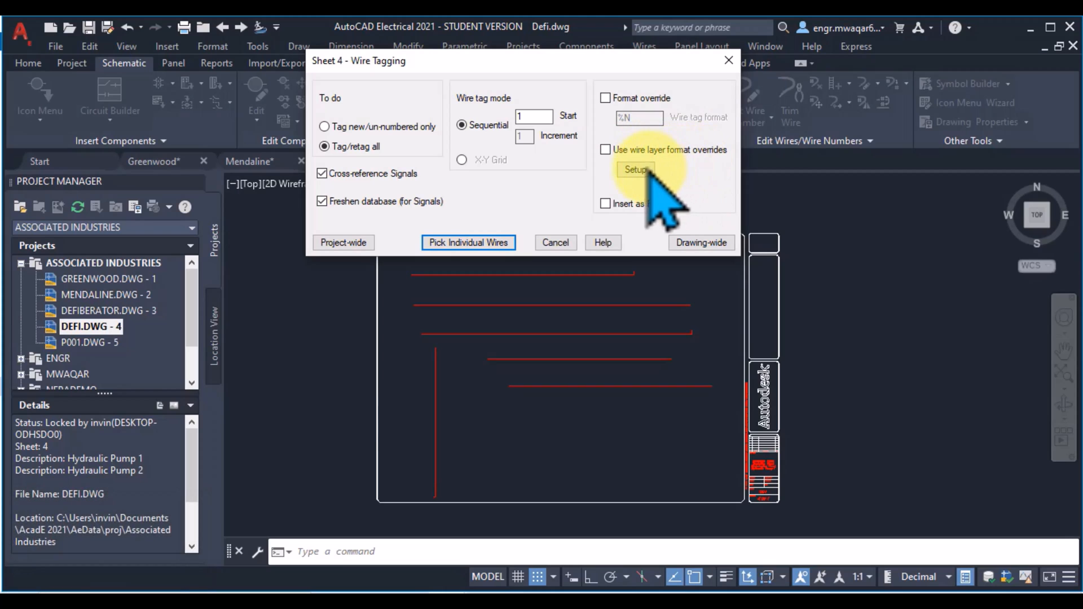
left_click(634, 169)
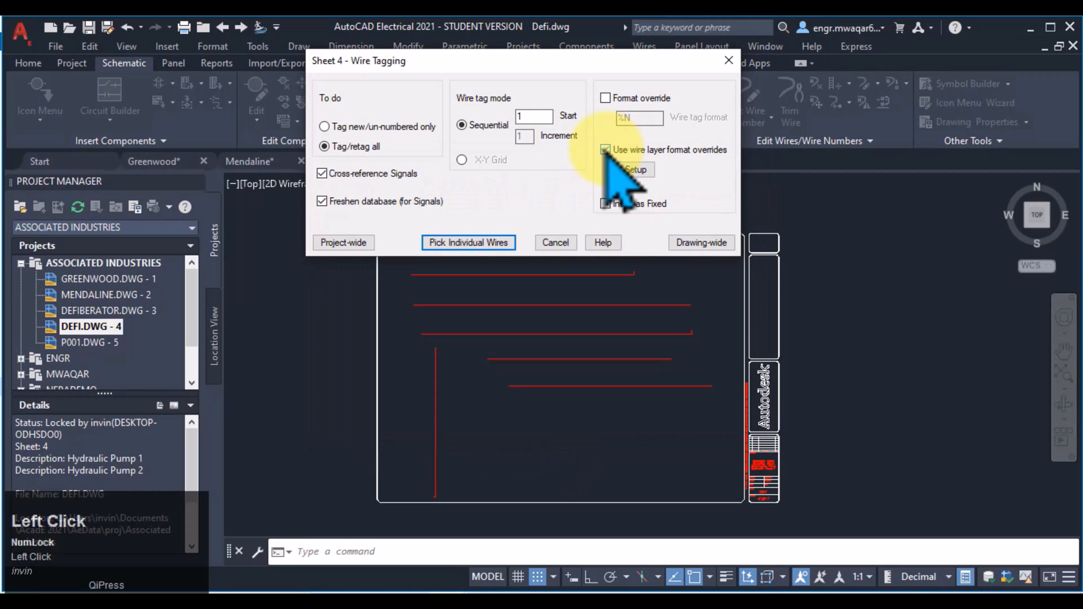
left_click(606, 150)
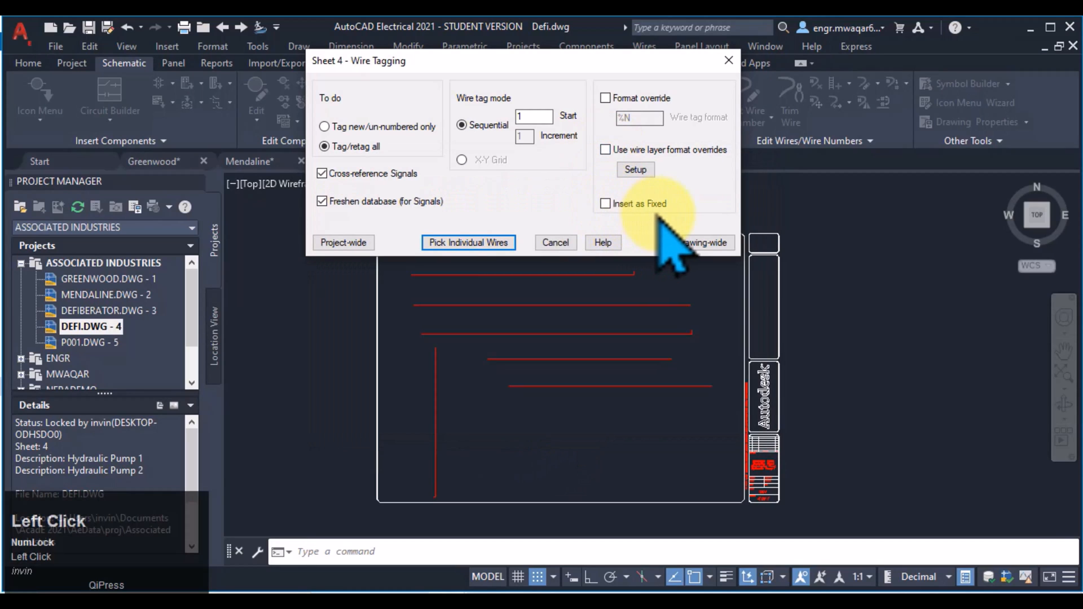
left_click(606, 204)
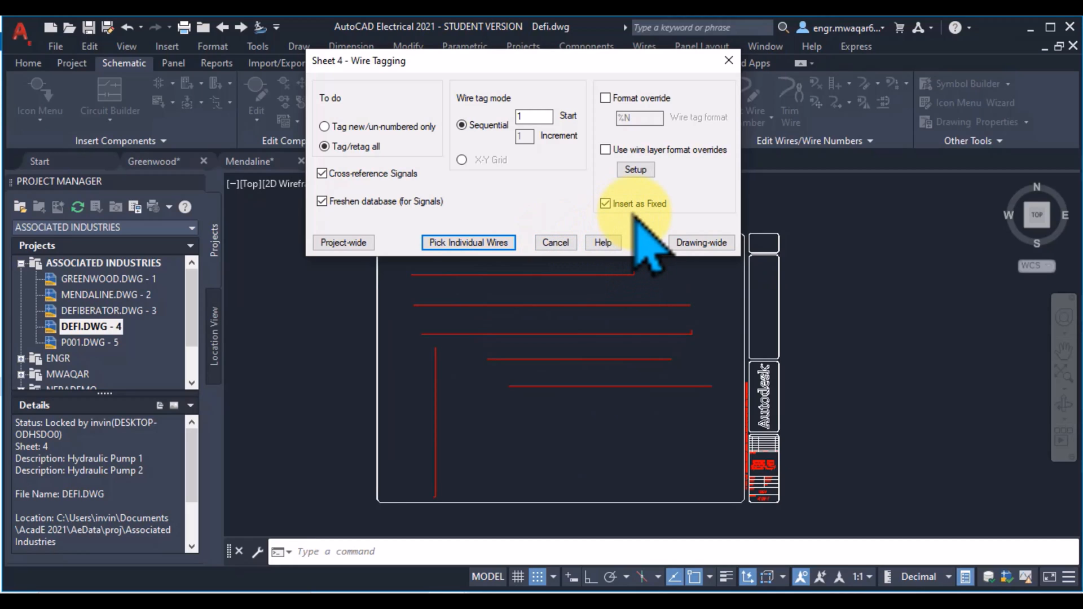
left_click(606, 203)
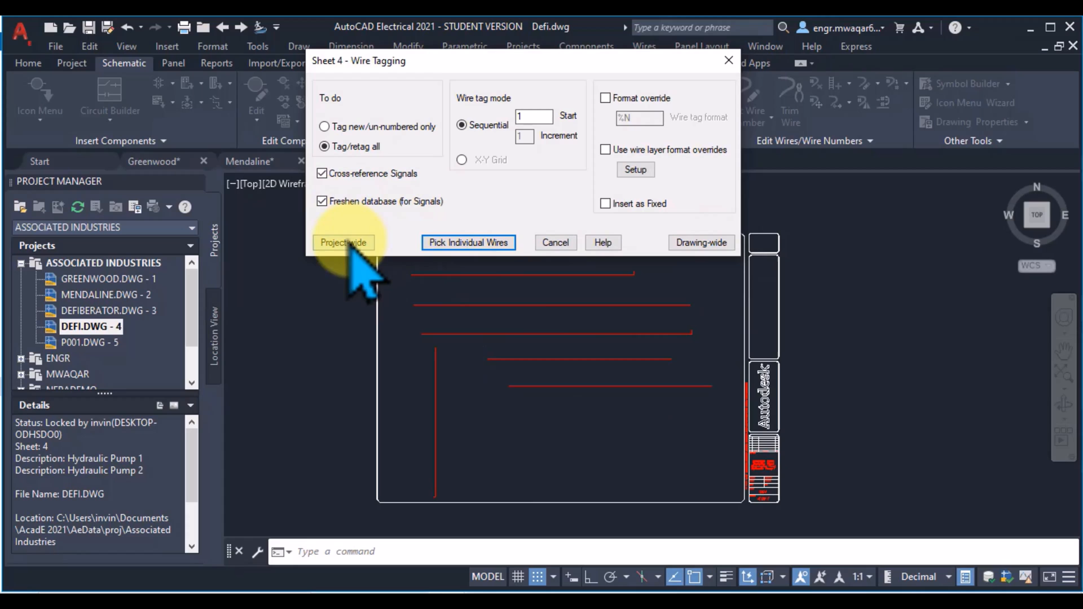
mouse_move(468, 242)
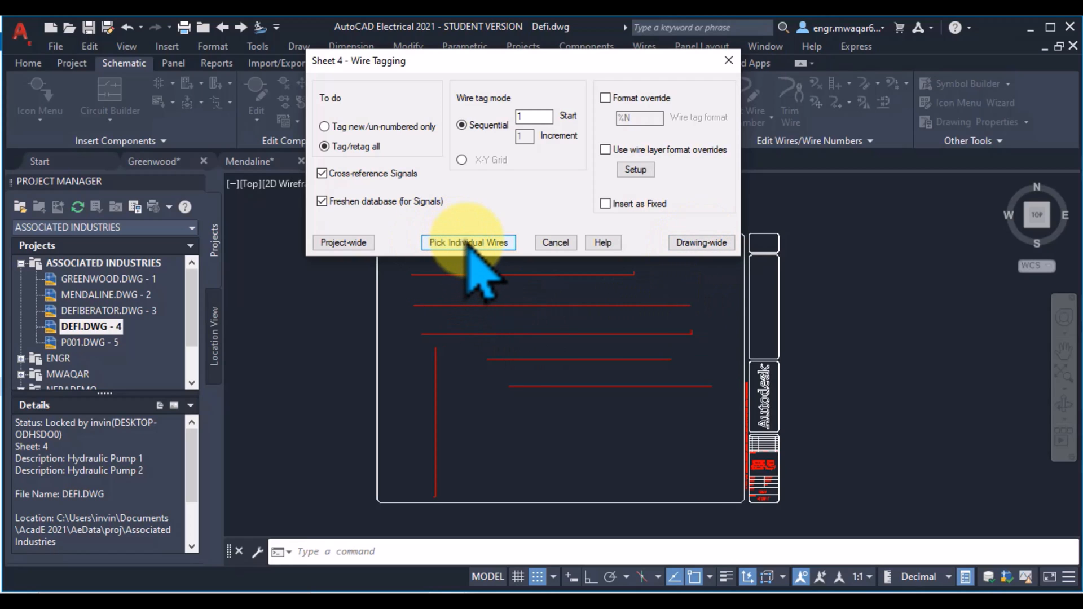
left_click(468, 243)
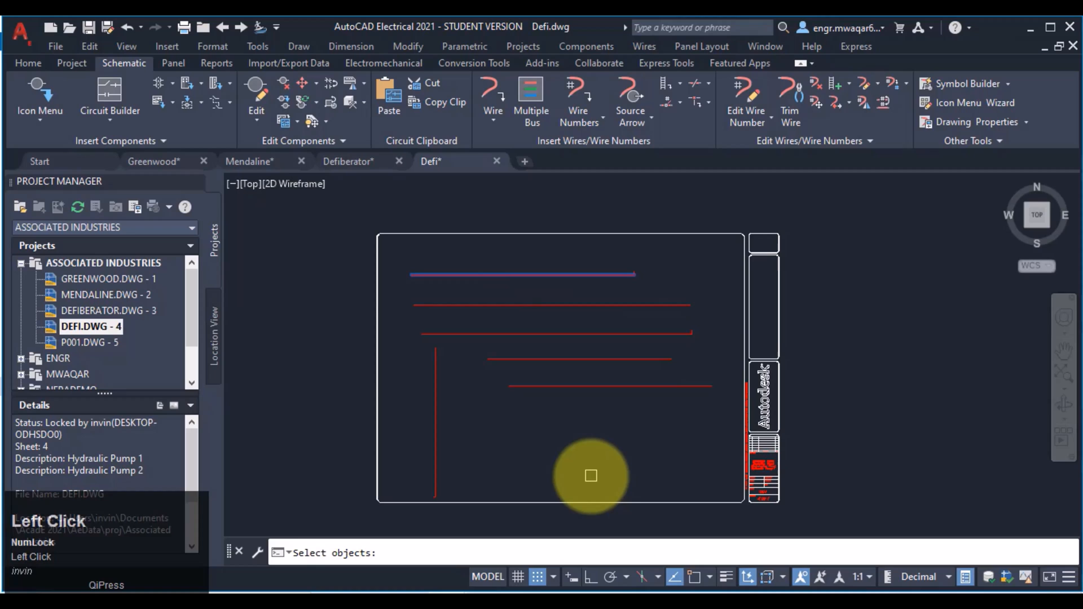
key("Enter")
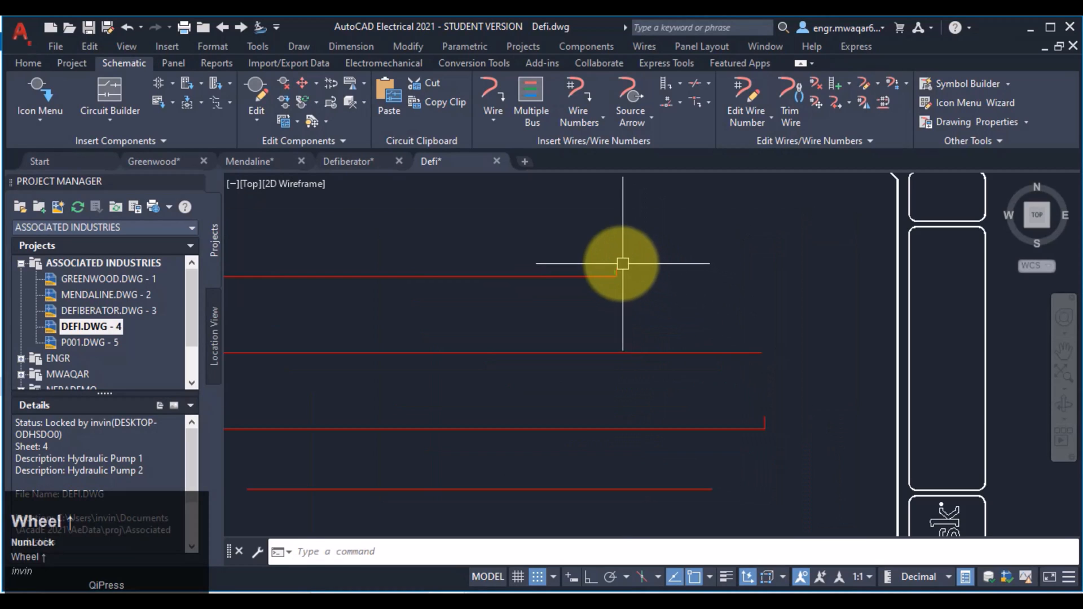
scroll("down", 3)
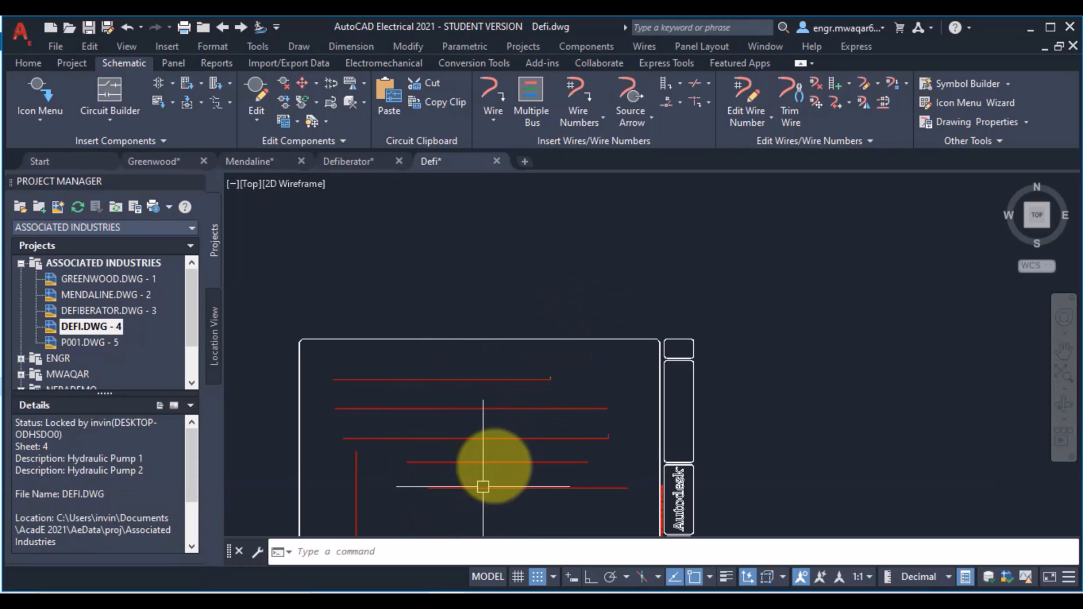
left_click(578, 102)
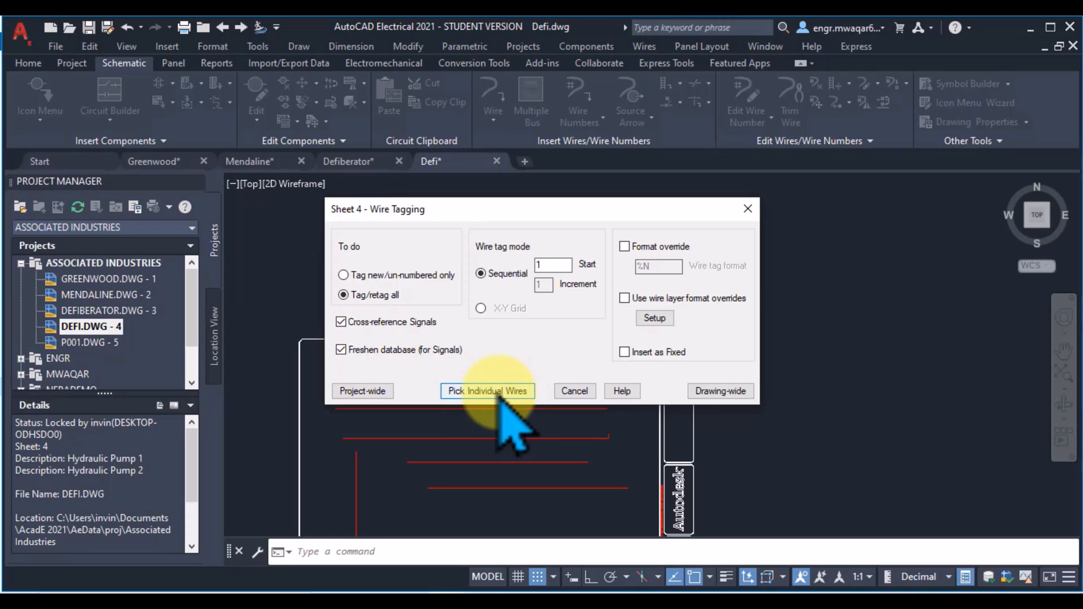
mouse_move(720, 391)
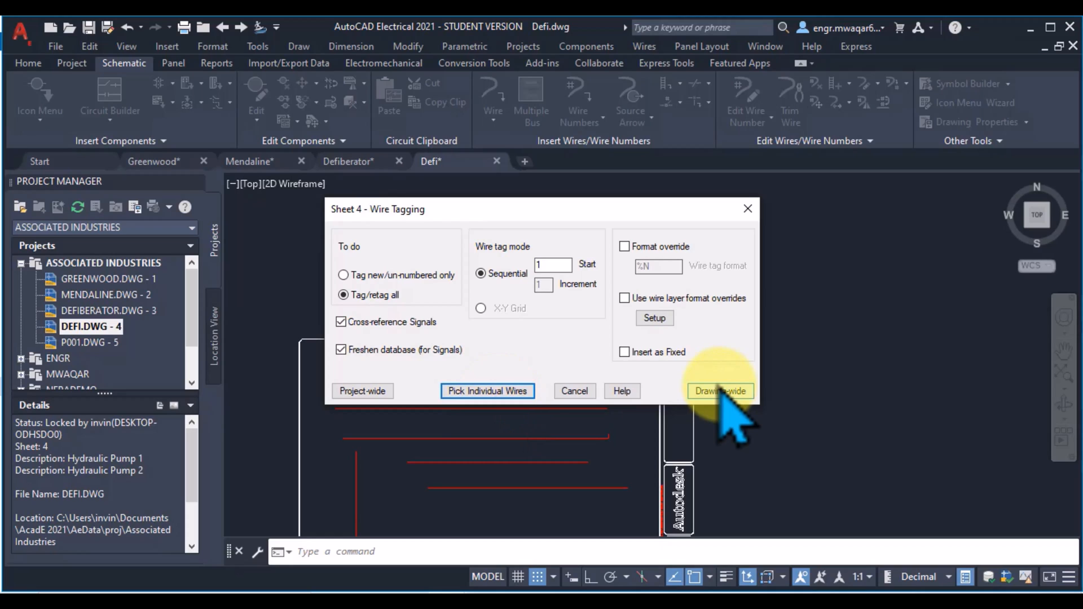
mouse_move(366, 477)
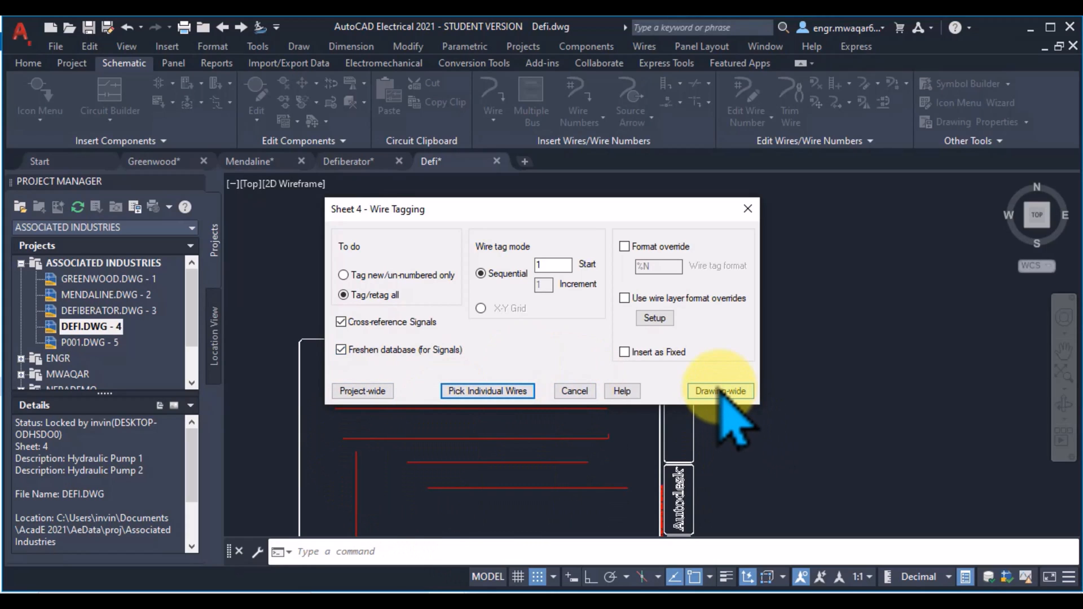
Run Drawing-wide tagging and pan to check the wire numbers 1, 2, 3, 5, 6
left_click(720, 391)
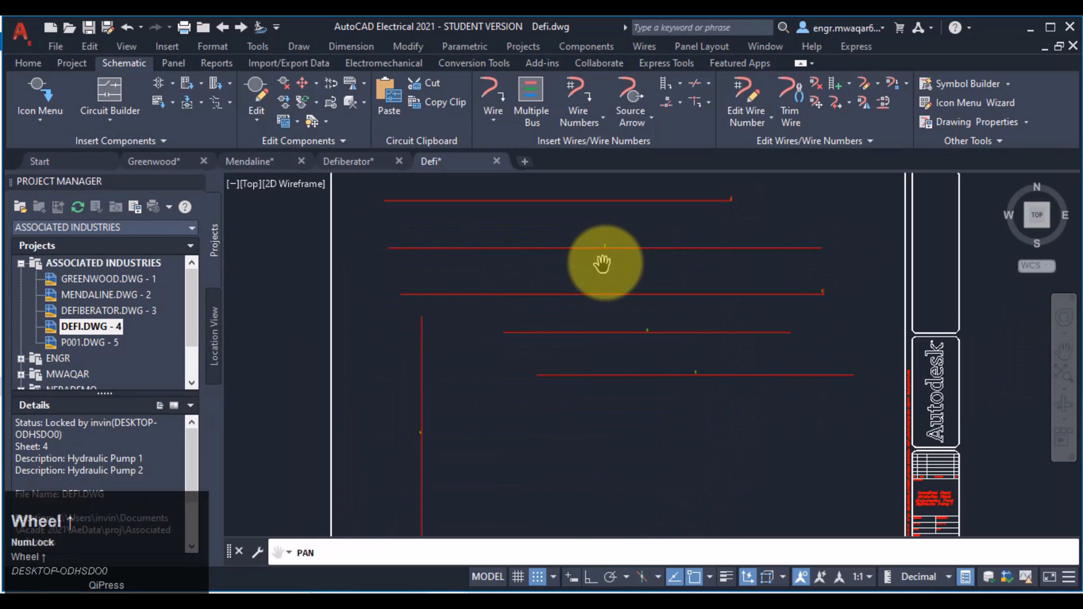
left_click_drag(605, 264, 910, 422)
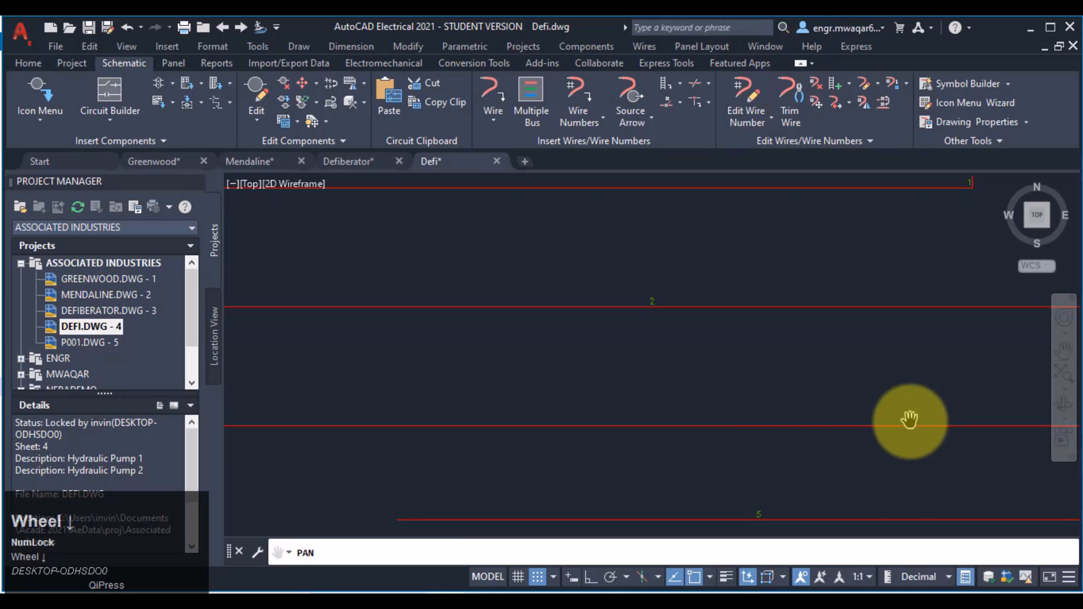
left_click_drag(910, 420, 960, 456)
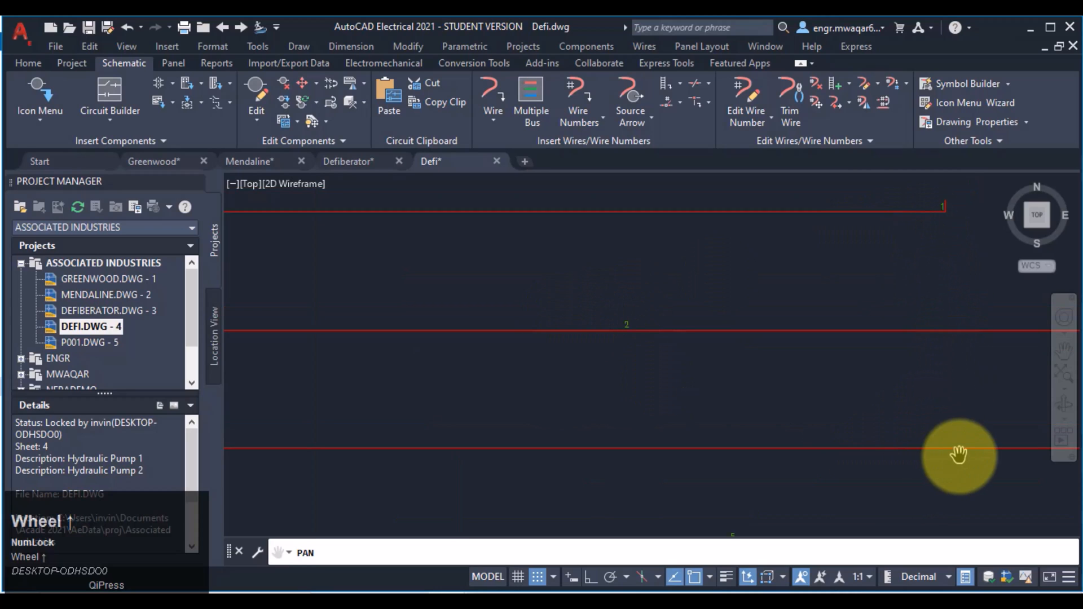
left_click_drag(959, 455, 815, 332)
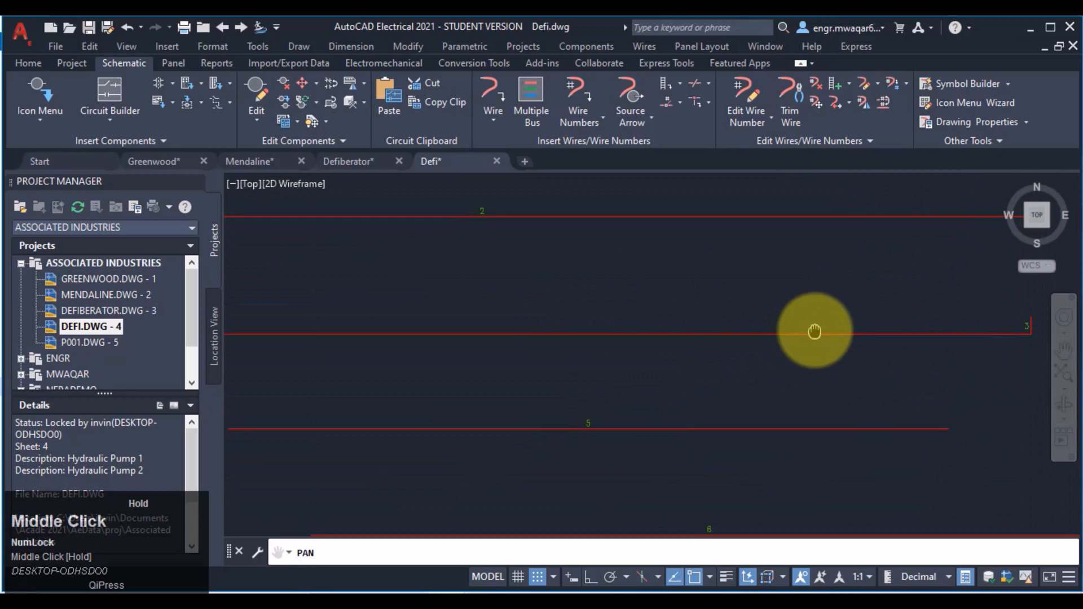